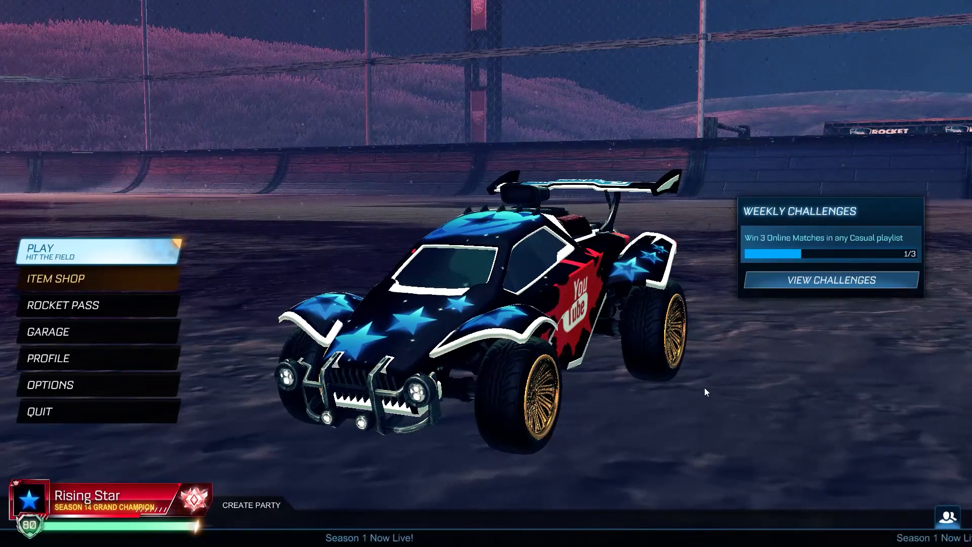
mouse_move(680, 534)
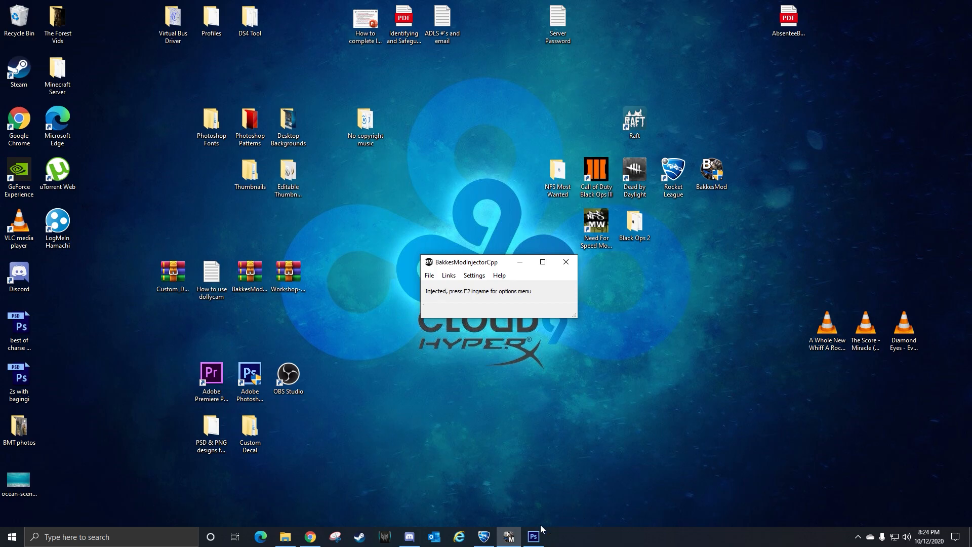
- Bring up the octane template.psd document in Photoshop from the taskbar
click(532, 537)
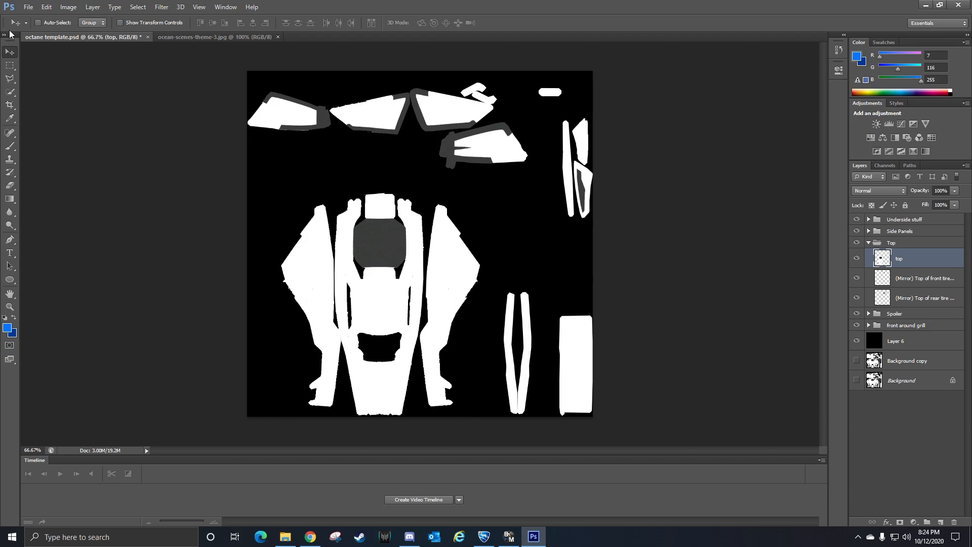
mouse_move(396, 63)
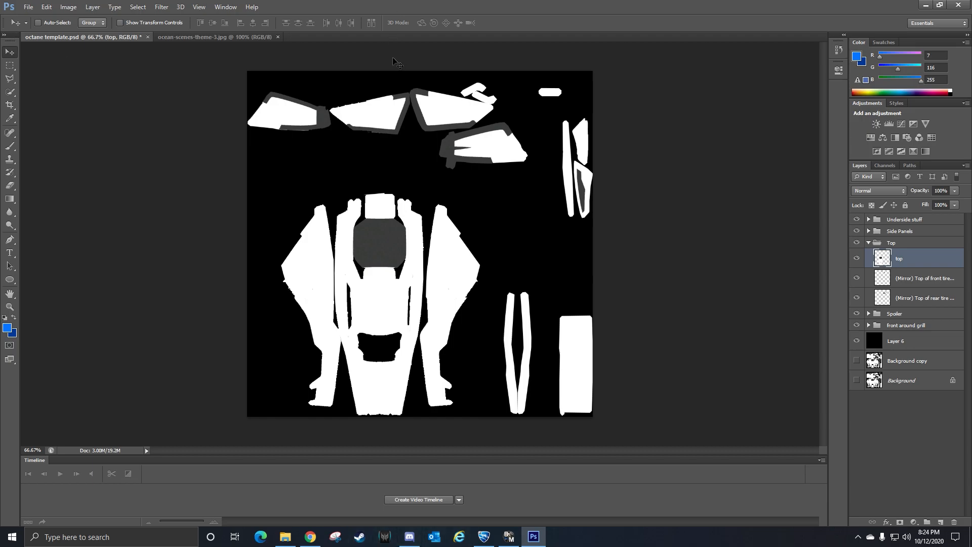
mouse_move(646, 5)
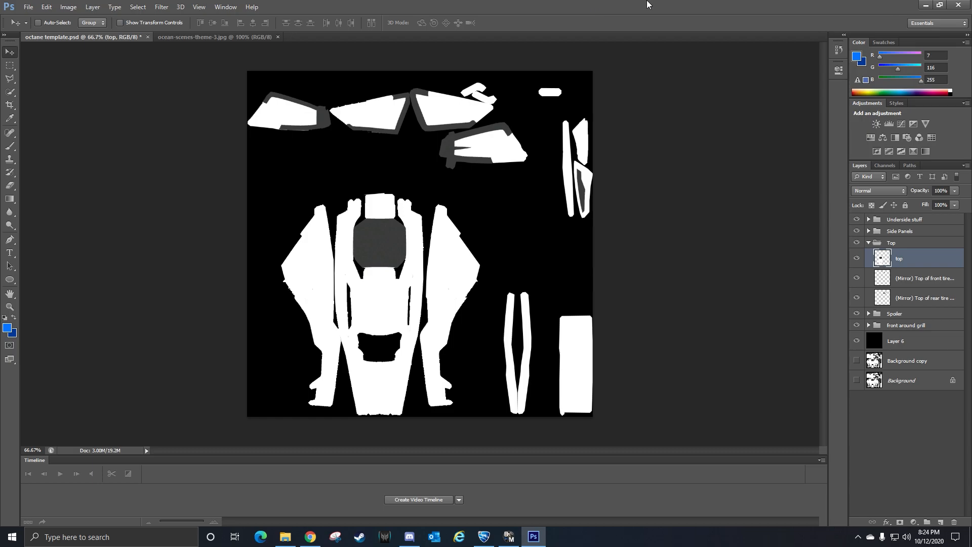
mouse_move(925, 5)
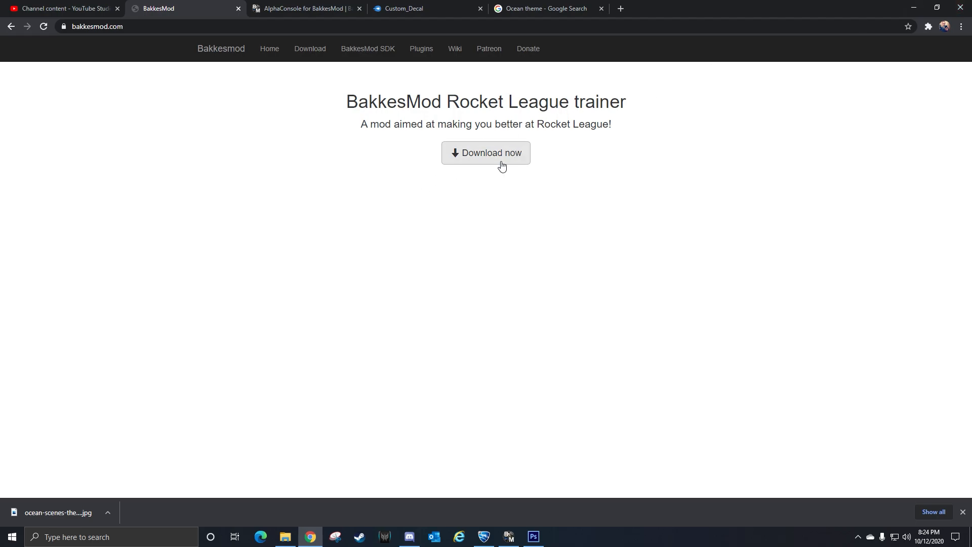
- Browse the AlphaConsole, BakkesMod and Custom_Decal download tabs, ending on AlphaConsole
click(303, 8)
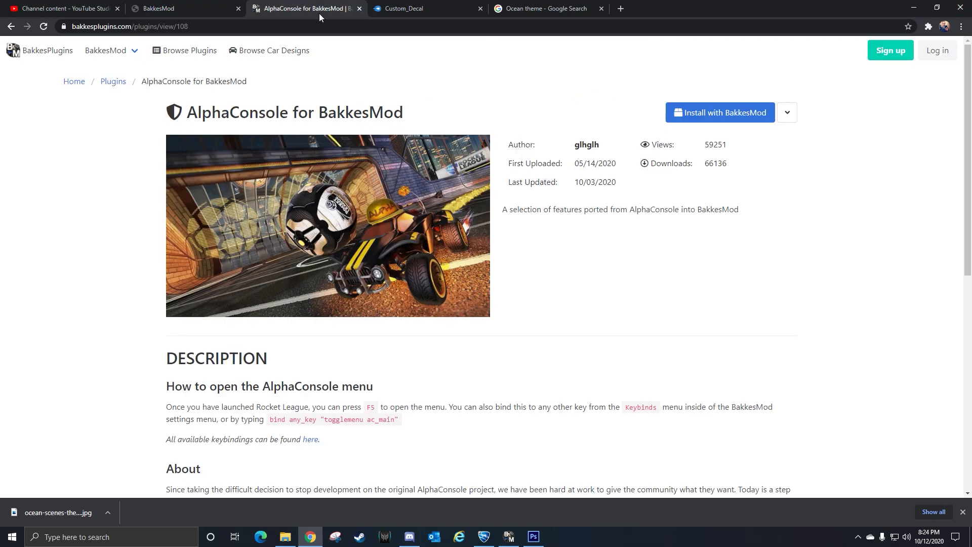
mouse_move(403, 57)
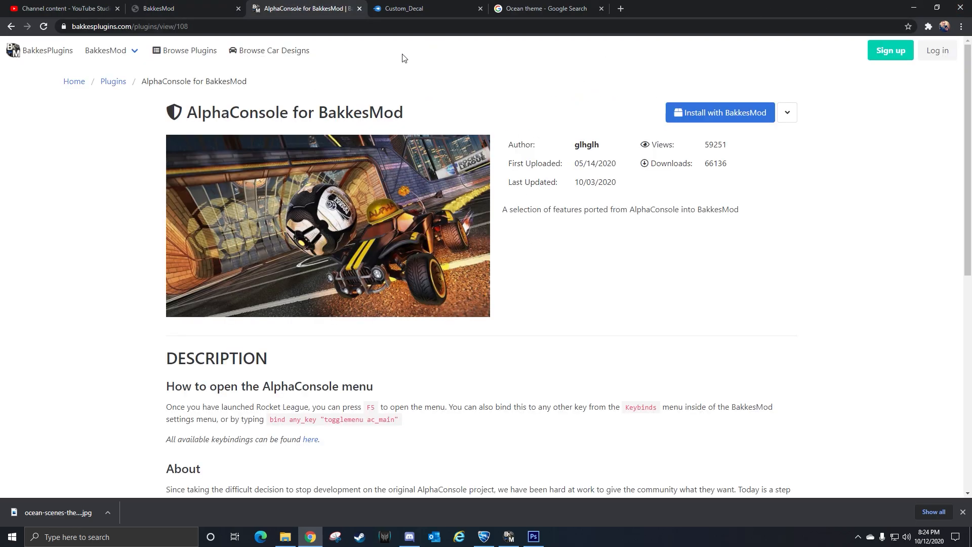
mouse_move(688, 113)
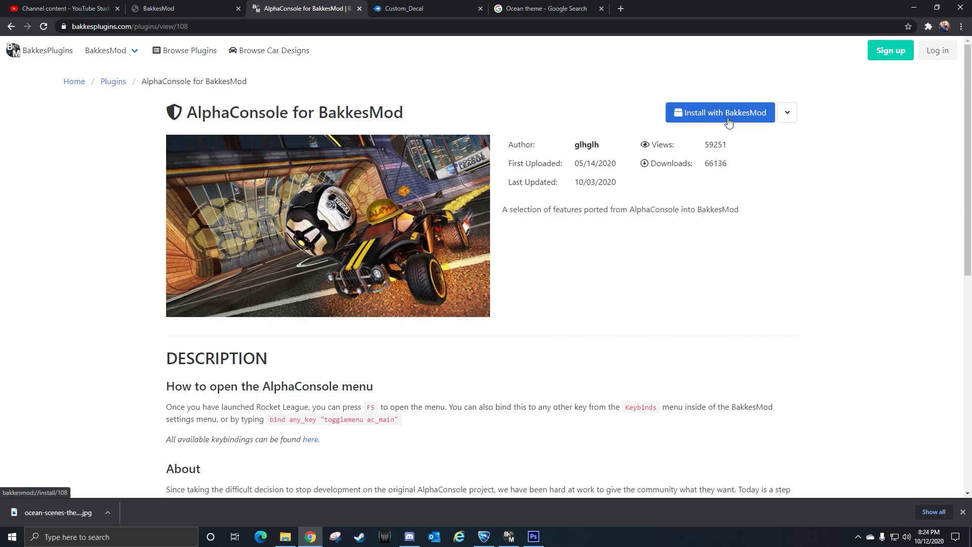
click(180, 8)
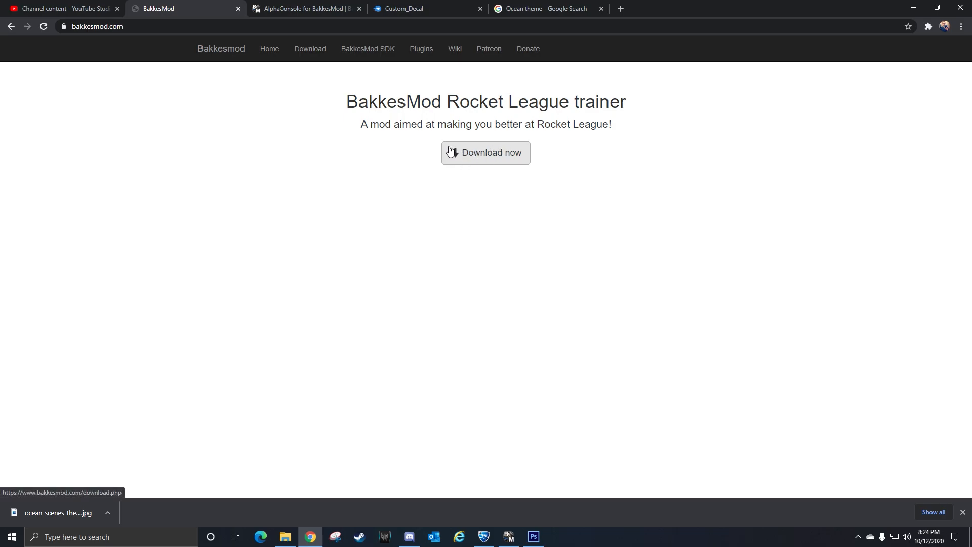
click(403, 8)
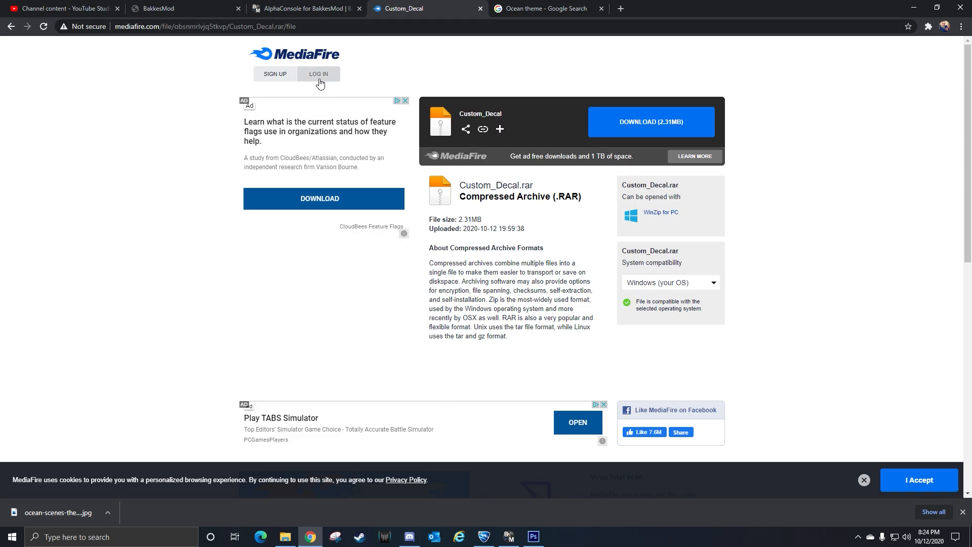
click(303, 8)
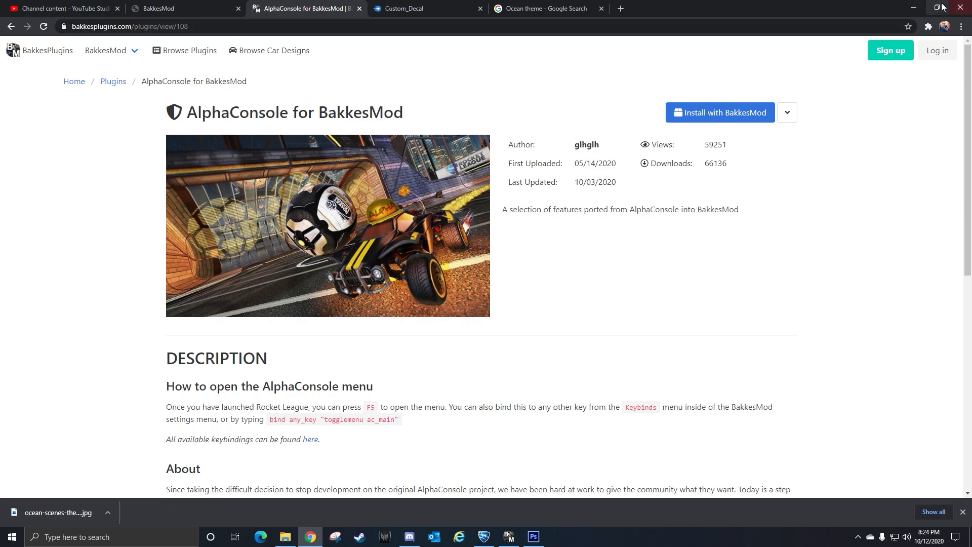
mouse_move(912, 8)
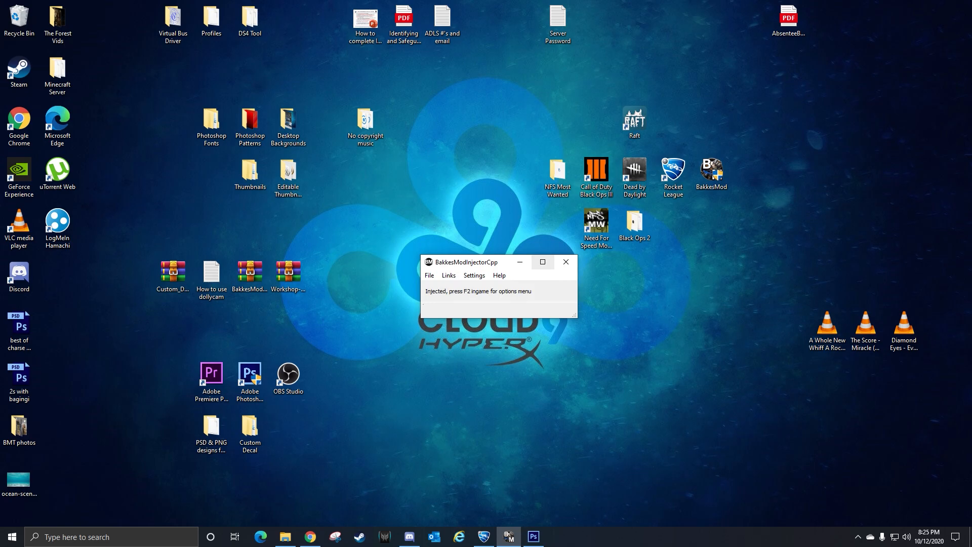
- Return to the Octane template, expand the Top group and select its 'top' layer
click(250, 377)
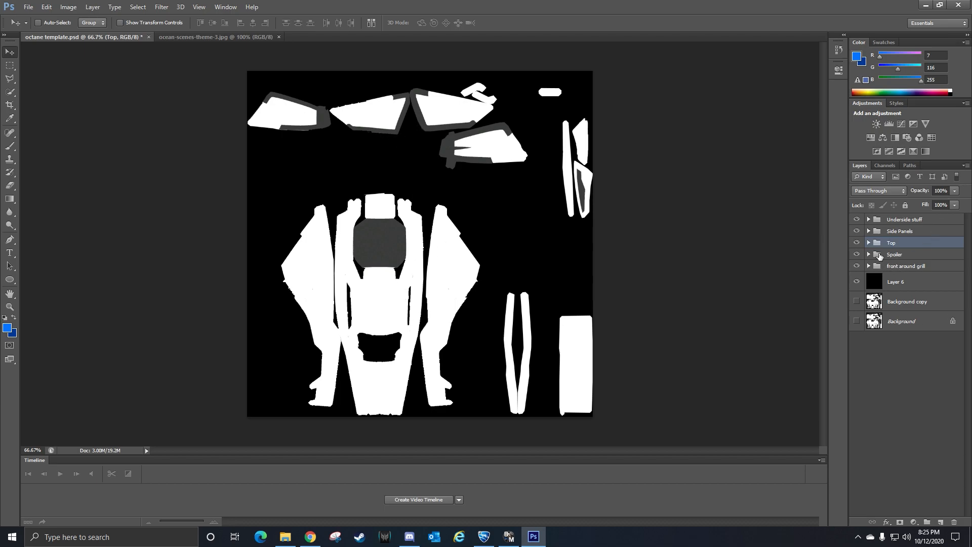
click(869, 242)
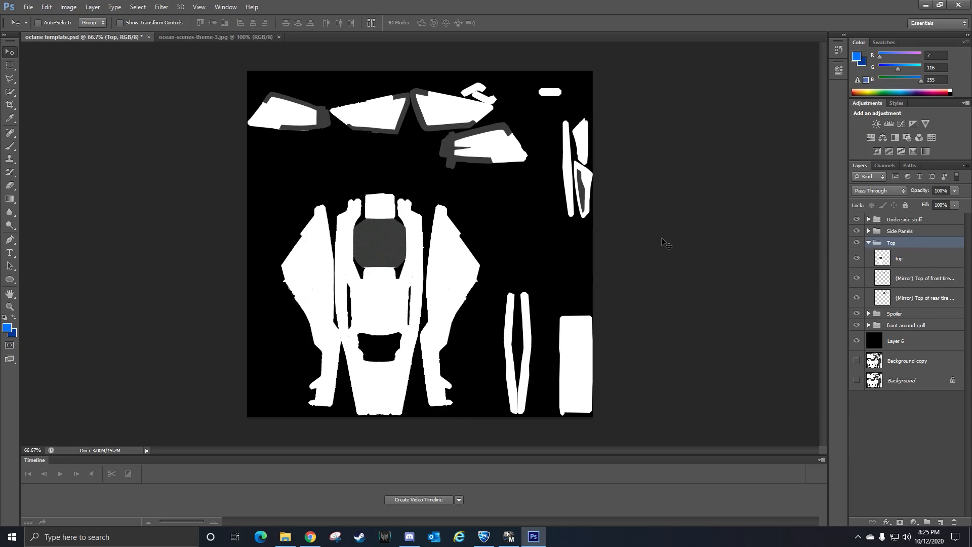
mouse_move(731, 238)
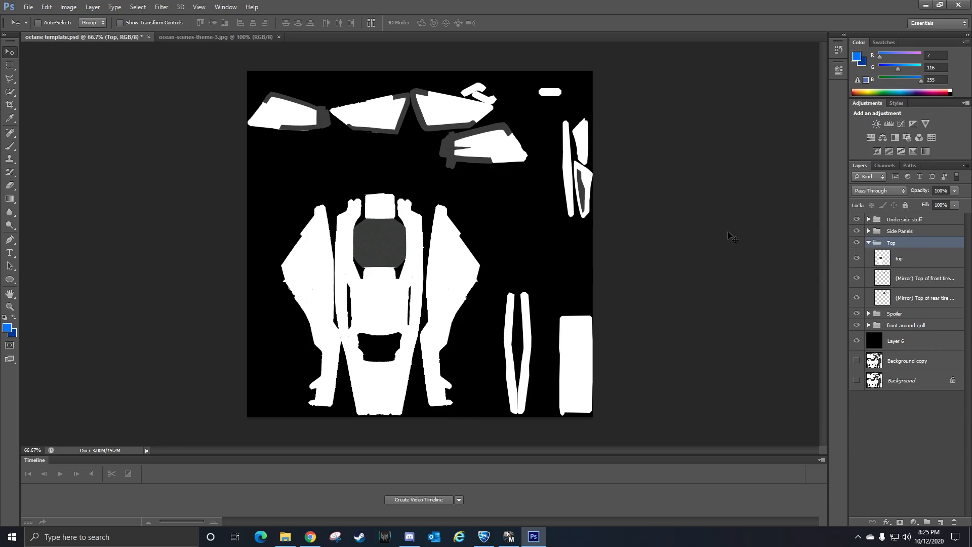
mouse_move(735, 277)
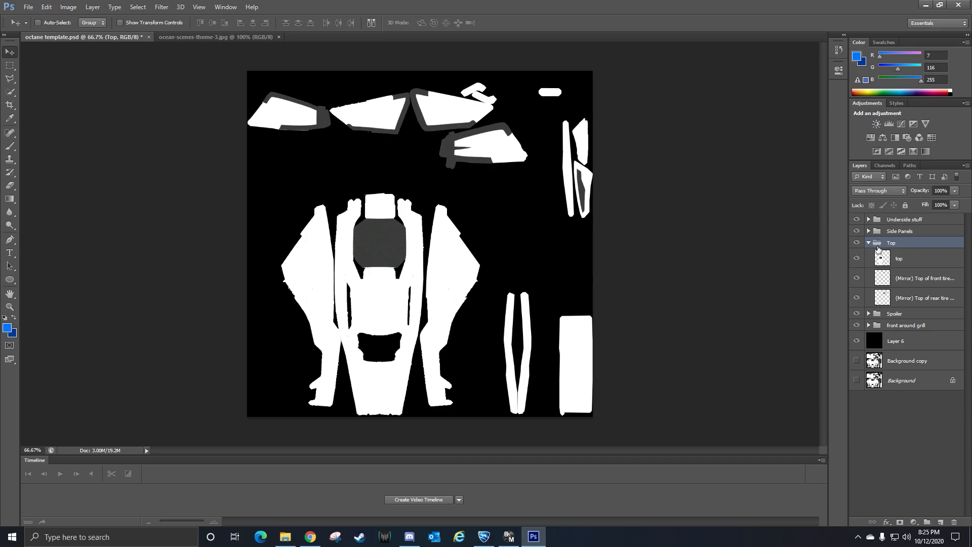
click(899, 258)
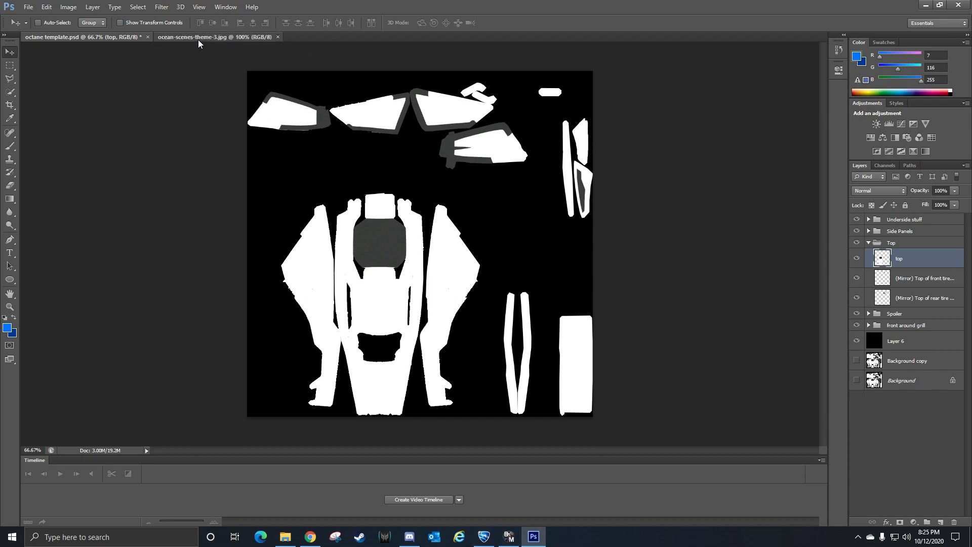
- Review the ocean theme search results, then bring back ocean-scenes-theme-3.jpg with the Edit menu up
click(216, 36)
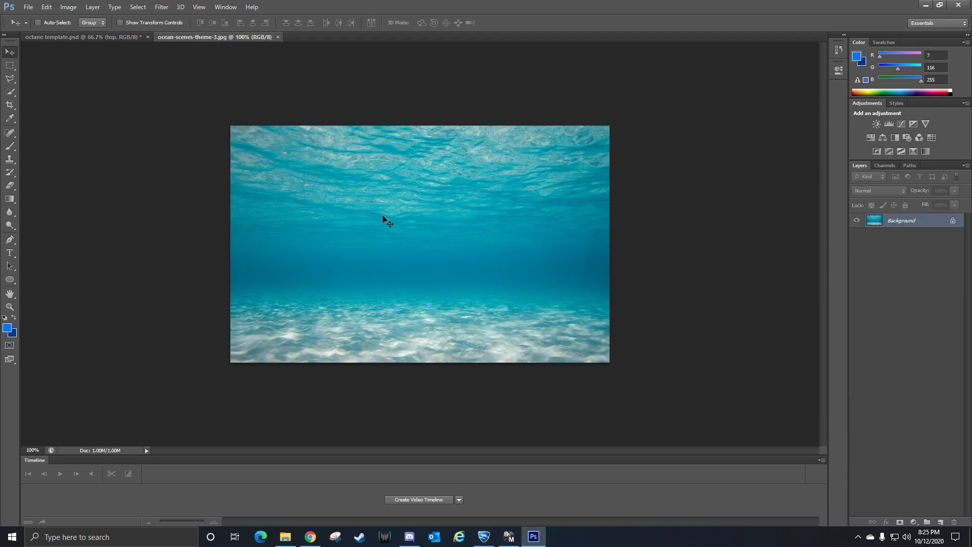
mouse_move(487, 122)
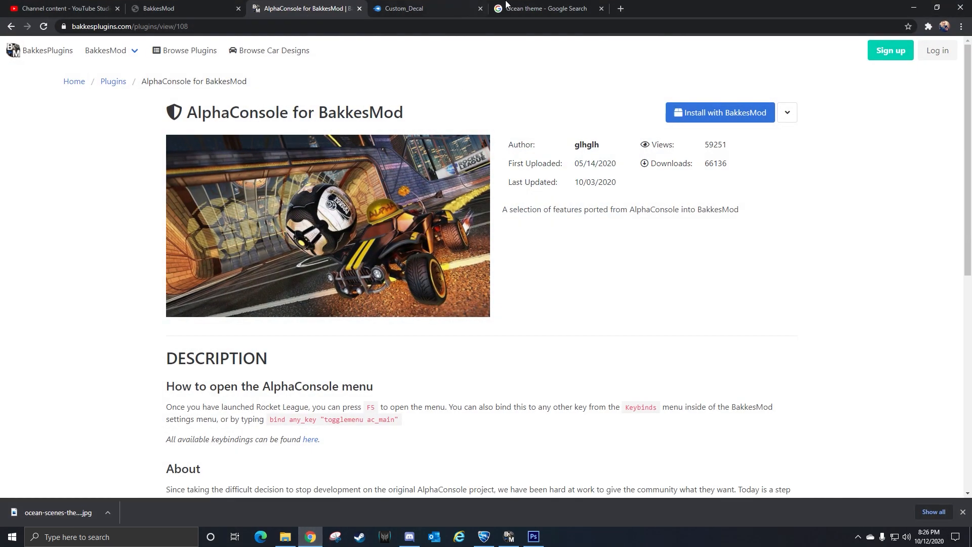
click(546, 8)
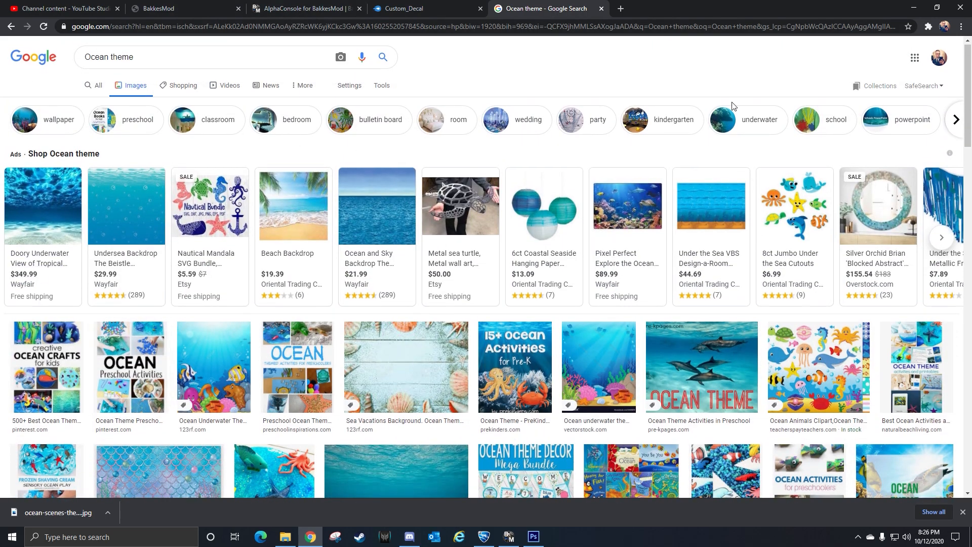
scroll(down, 3)
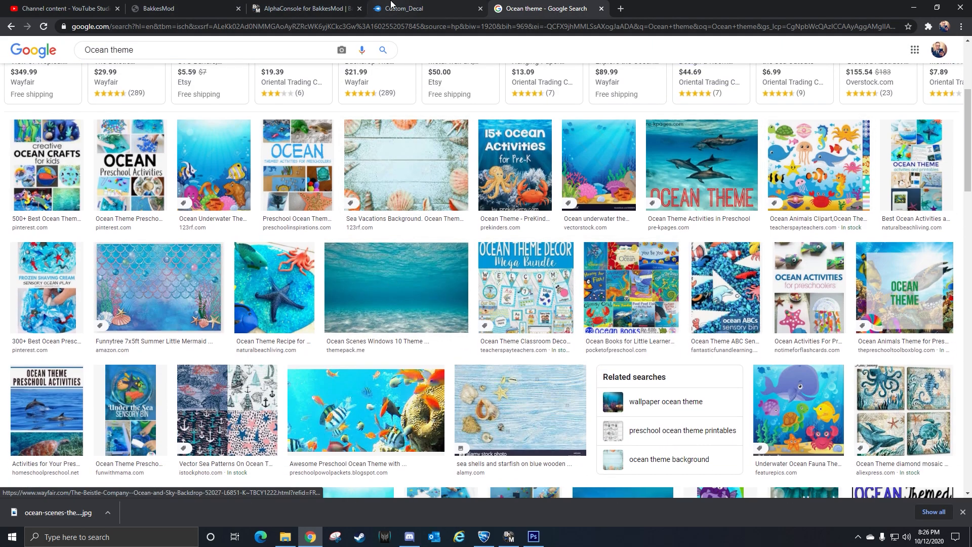
click(532, 537)
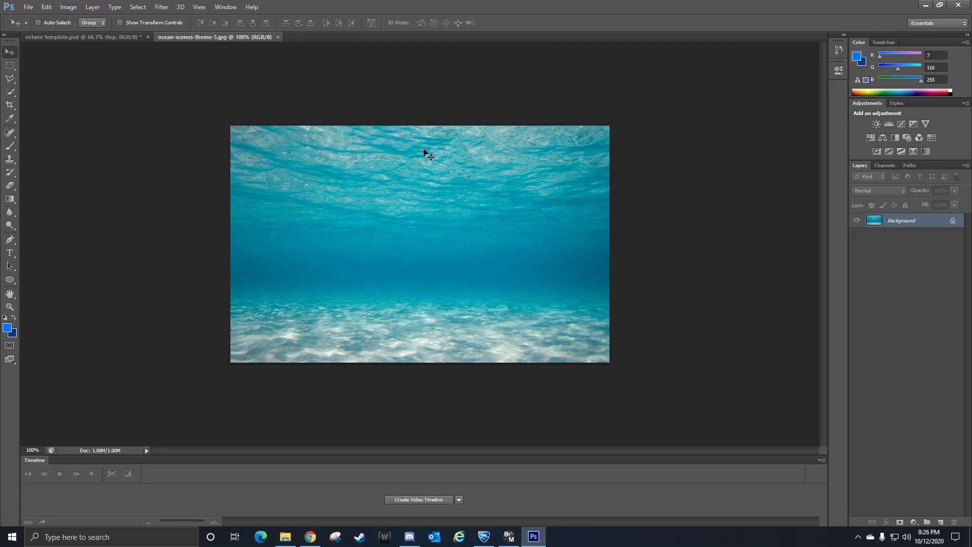
mouse_move(372, 110)
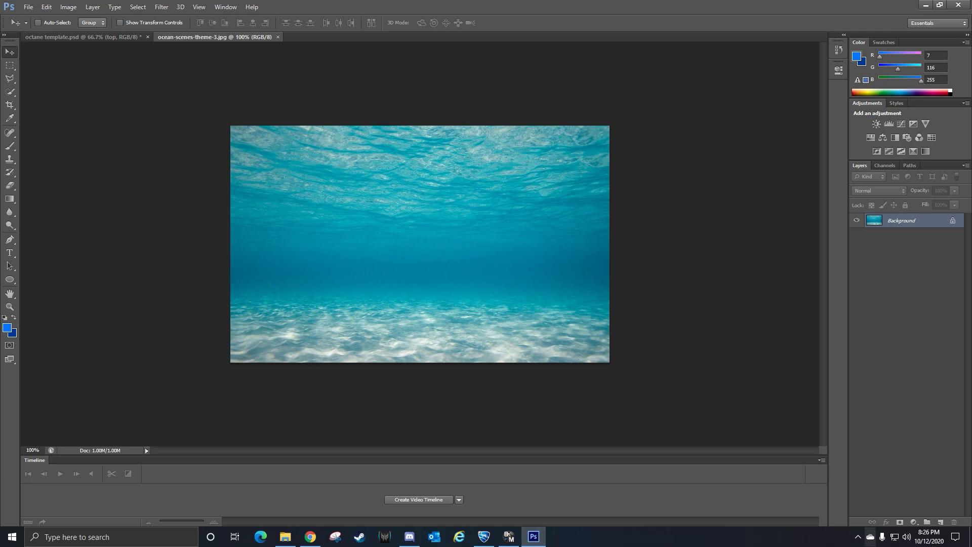
mouse_move(91, 58)
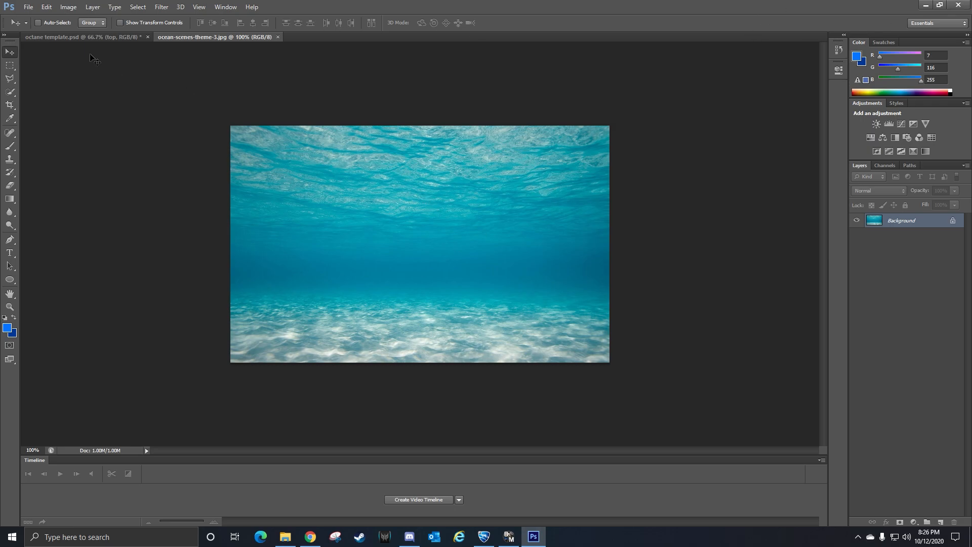
click(46, 7)
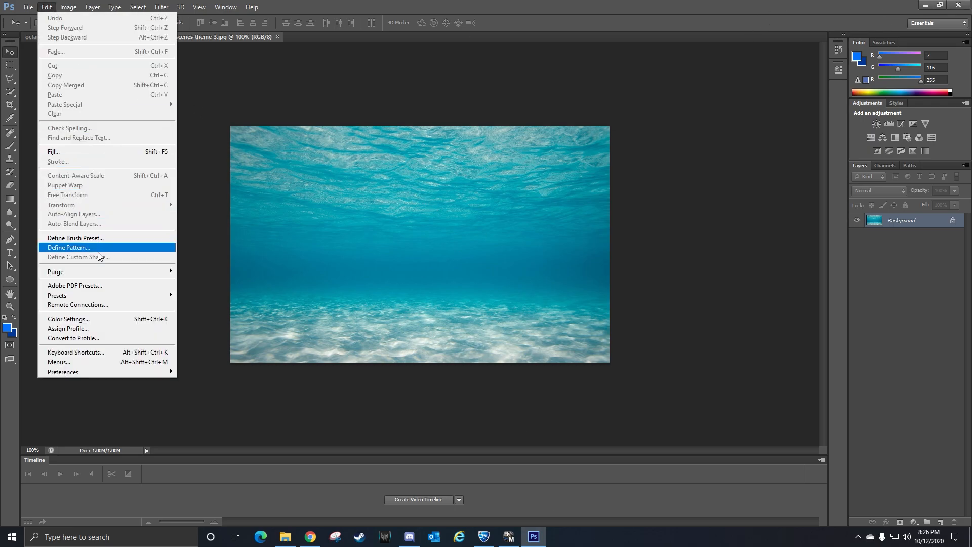
mouse_move(88, 251)
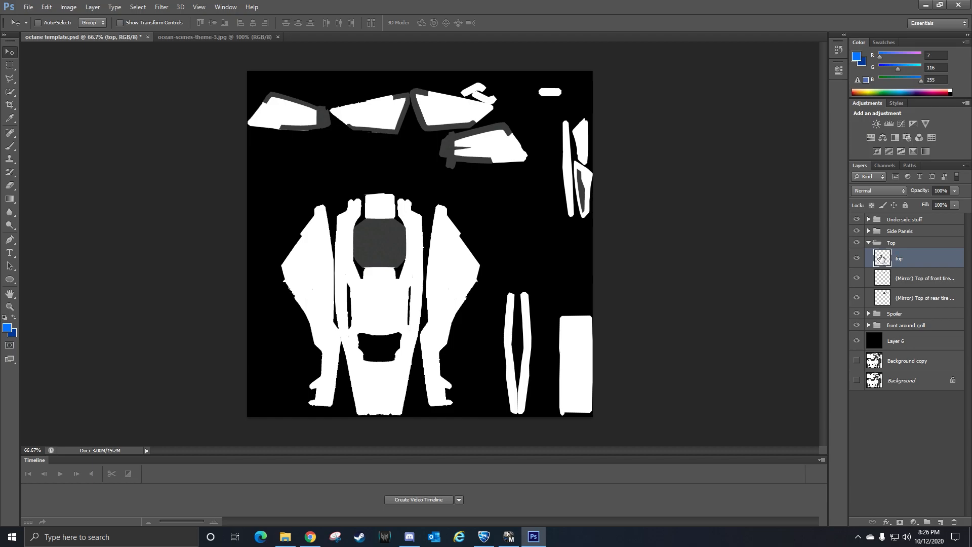
- Give the 'top' layer a Pattern Overlay style using the ocean pattern swatch
double_click(899, 258)
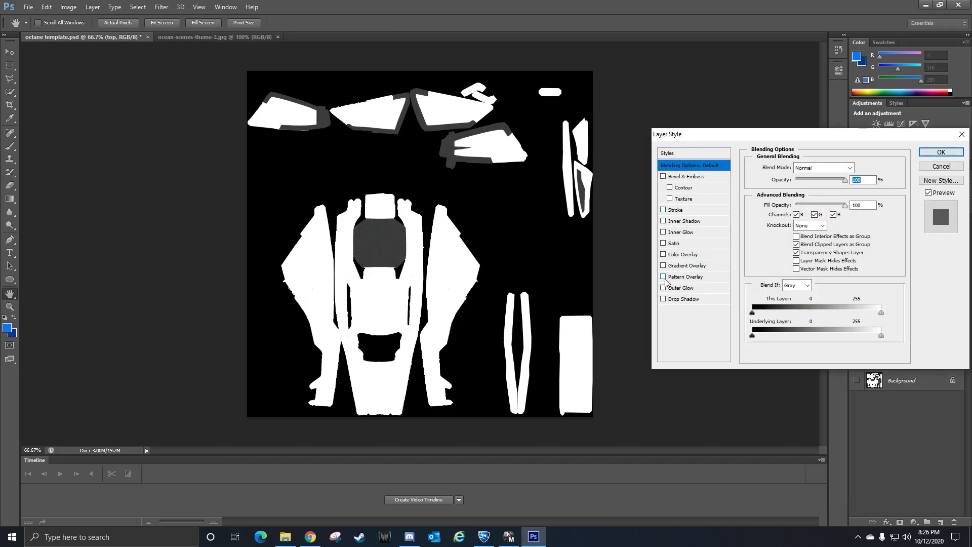
click(663, 277)
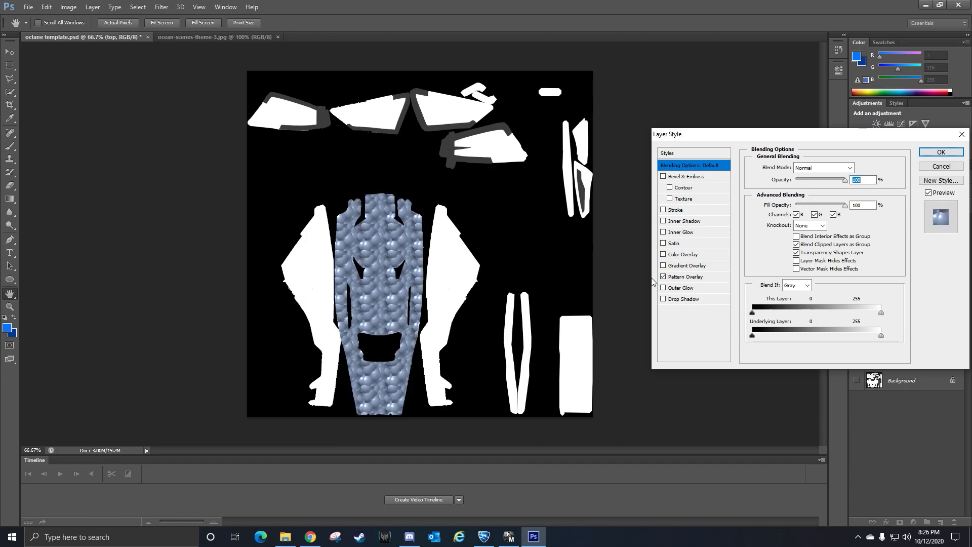
click(687, 276)
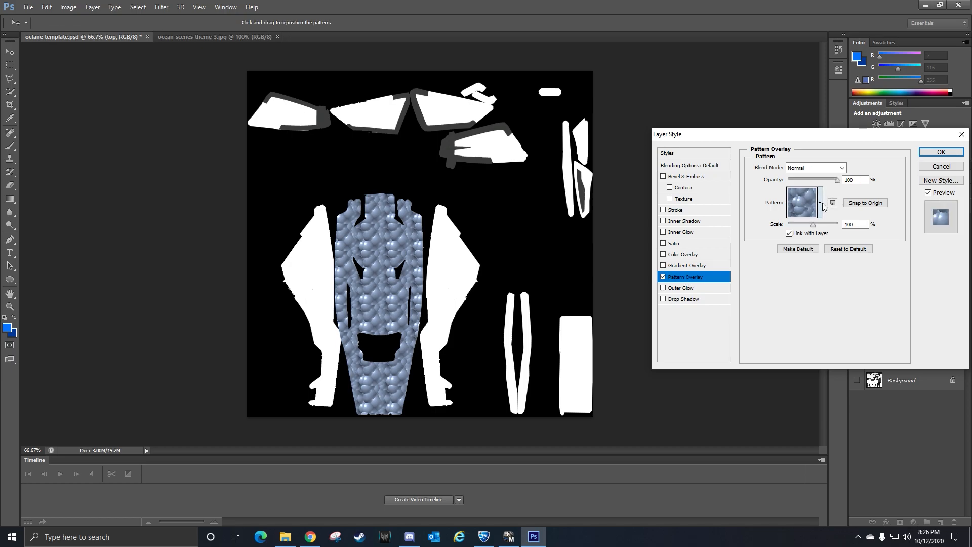
click(820, 202)
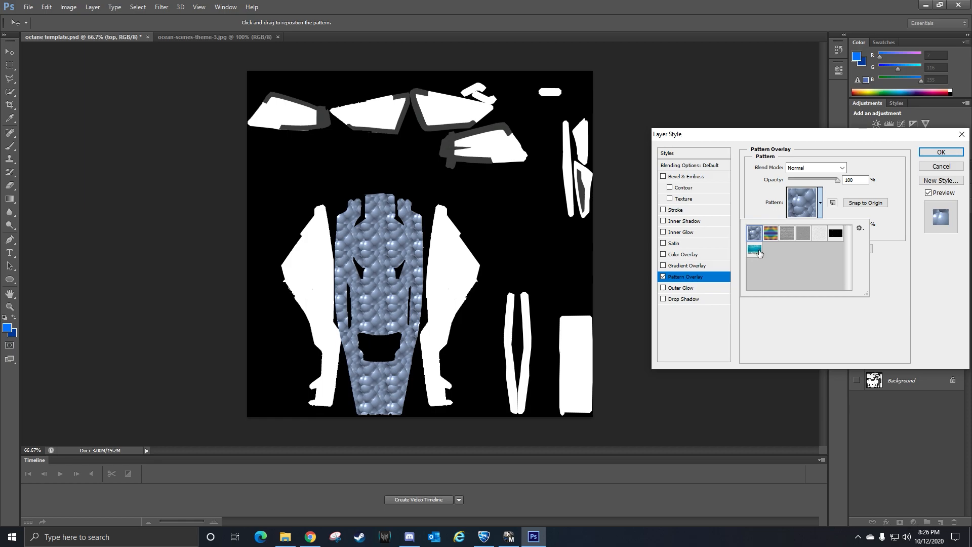
click(754, 249)
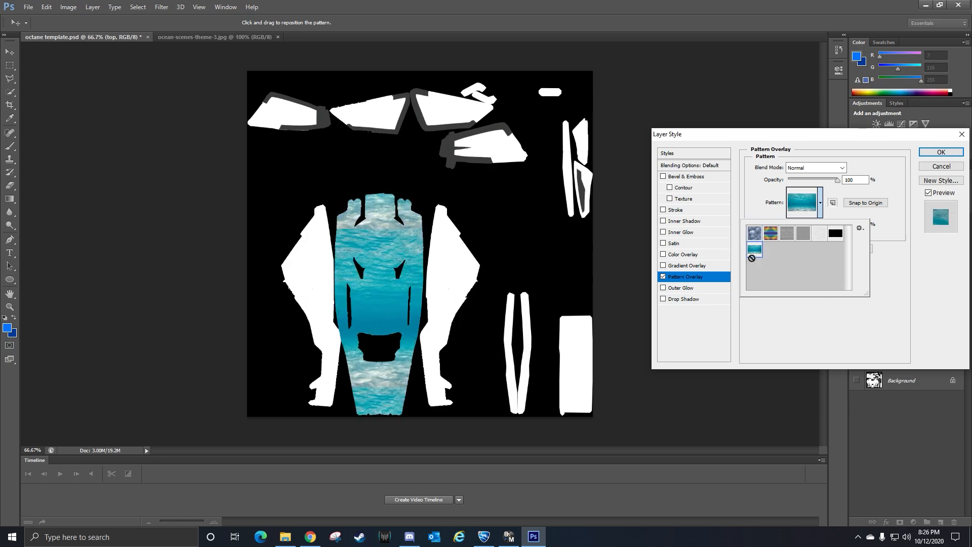
click(940, 152)
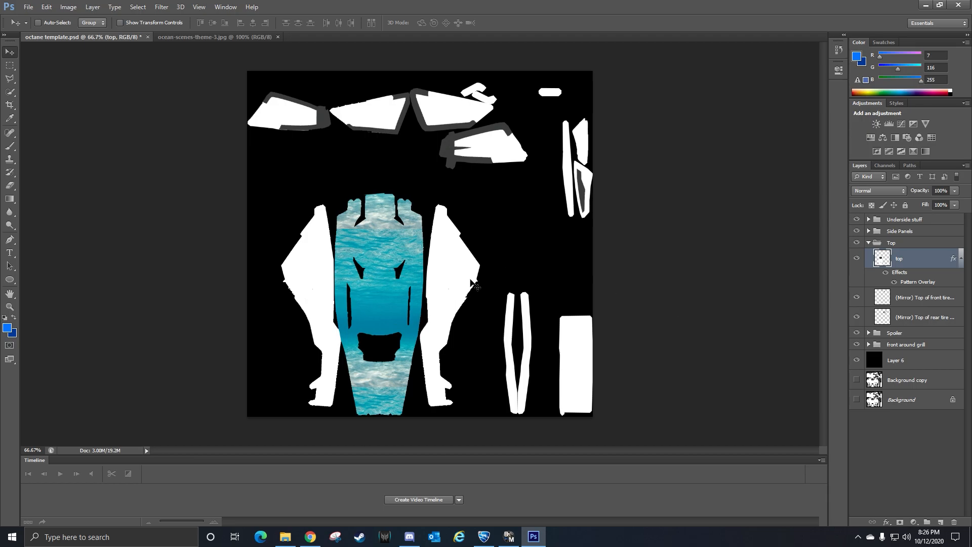
mouse_move(711, 5)
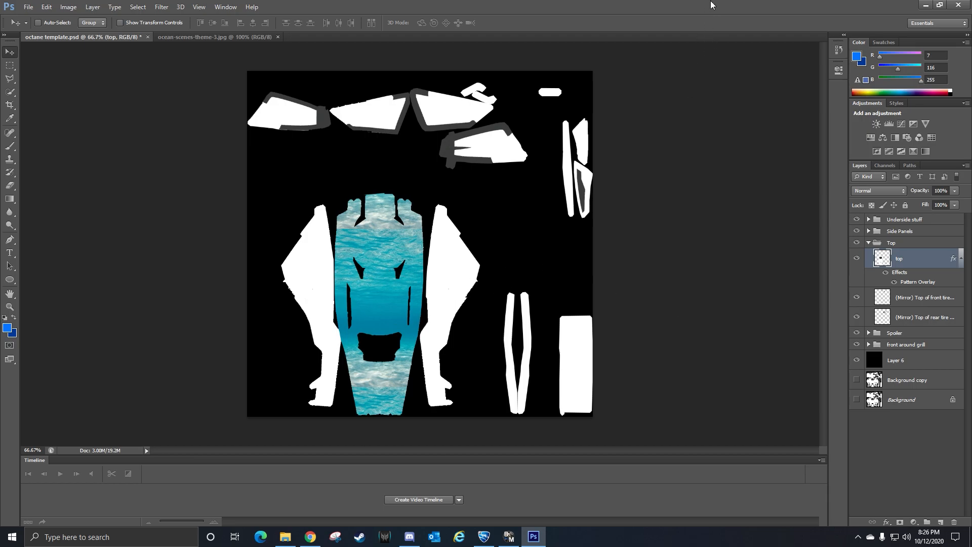
mouse_move(759, 247)
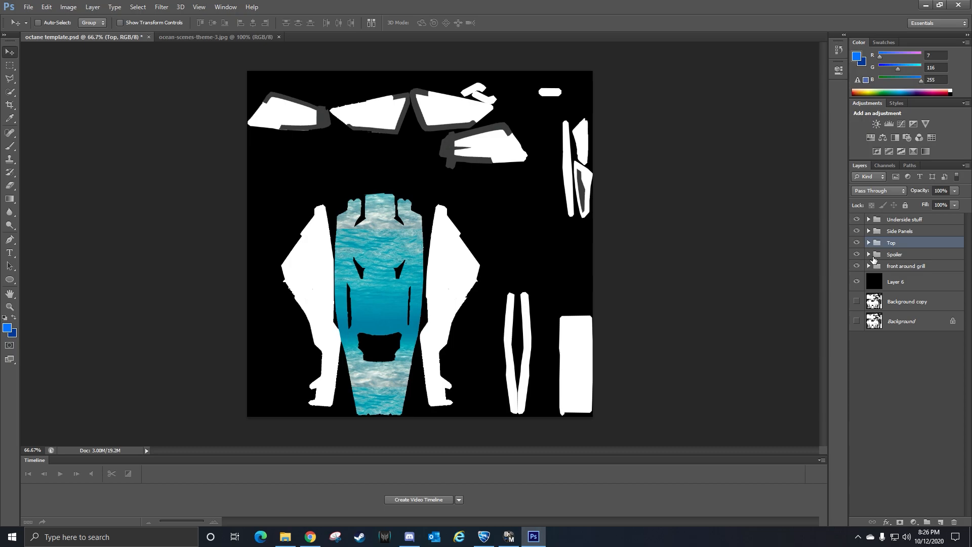
- Inspect the right side panel layer's style settings in the Side Panels group
click(868, 231)
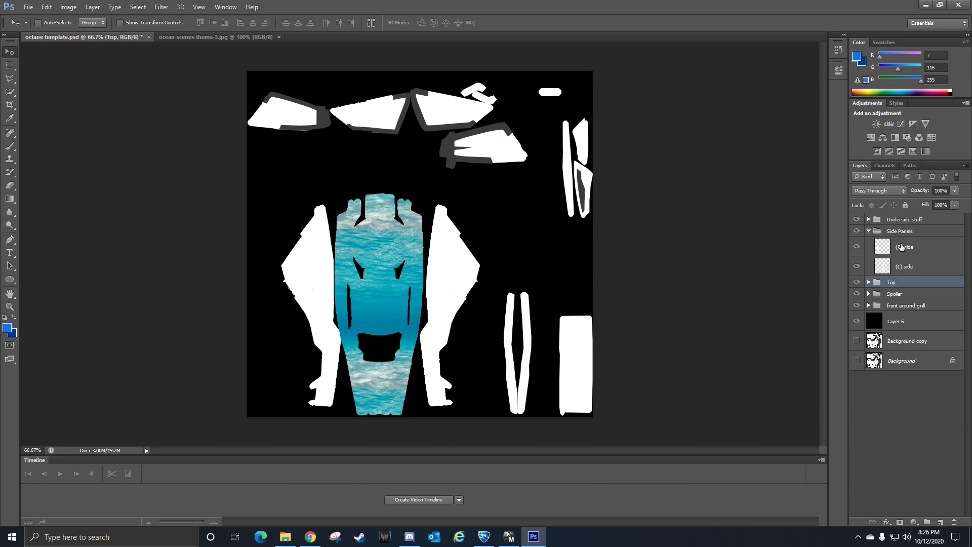
click(906, 247)
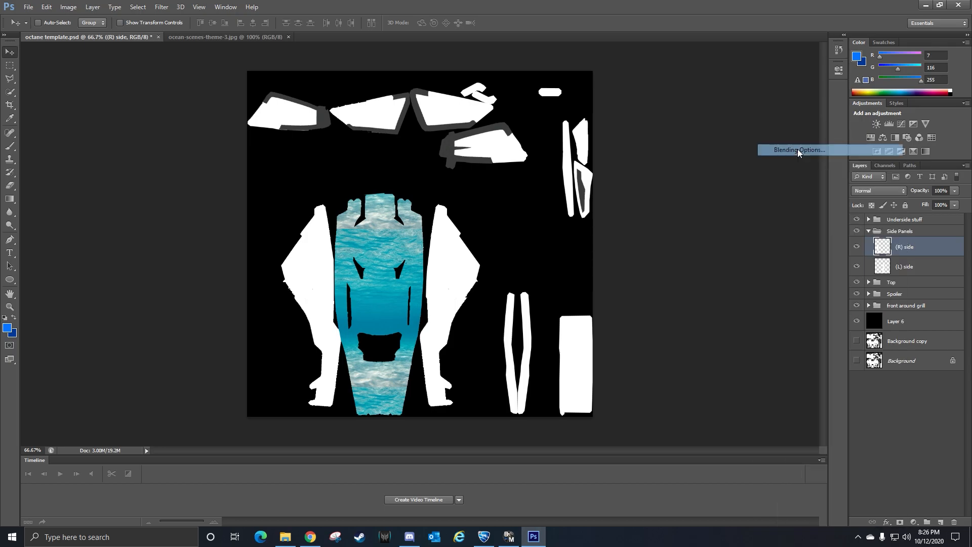
click(799, 150)
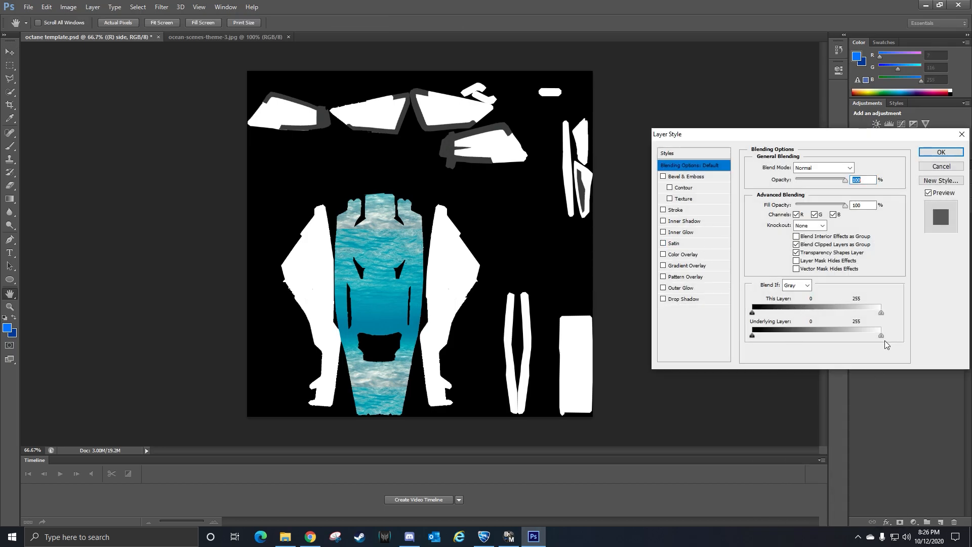
click(940, 152)
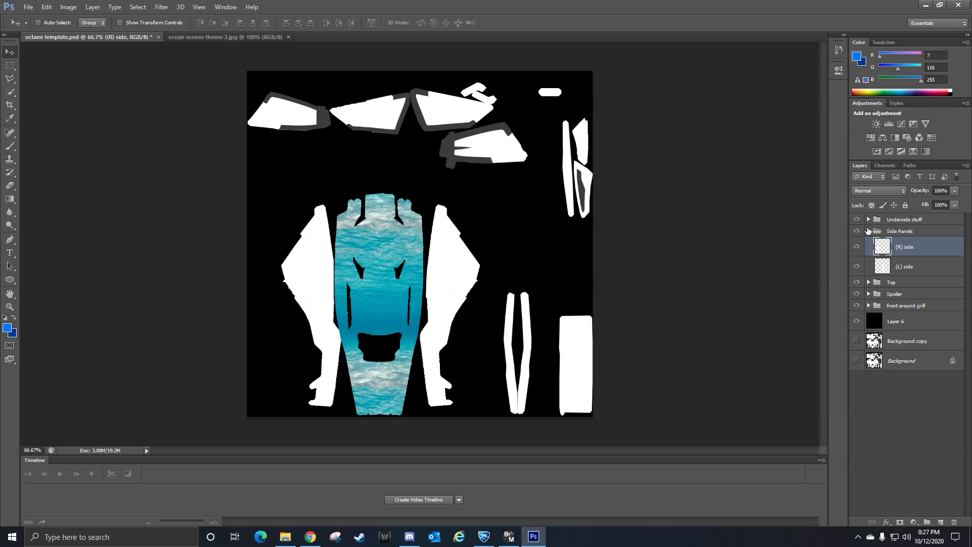
click(869, 231)
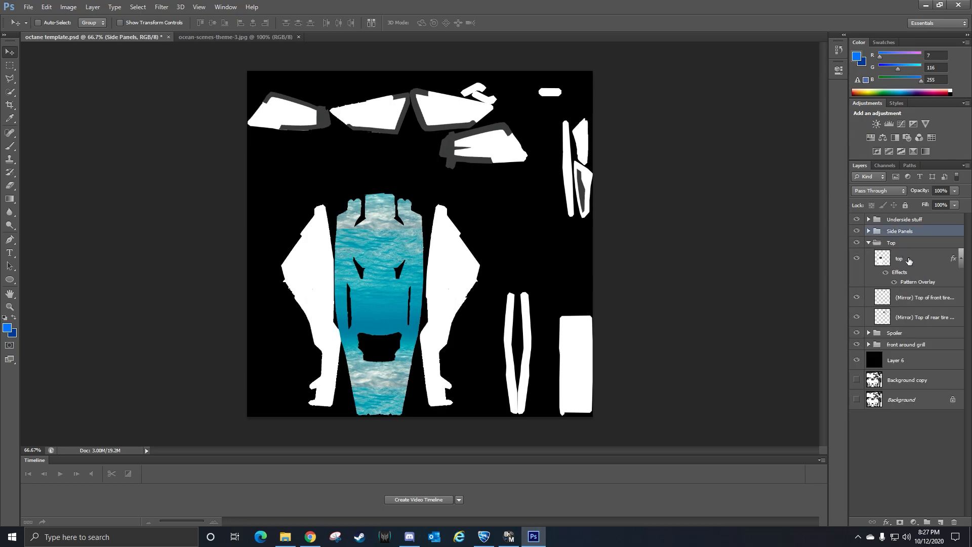
- Copy the top layer's ocean style and bring up options for both side panel layers
right_click(899, 259)
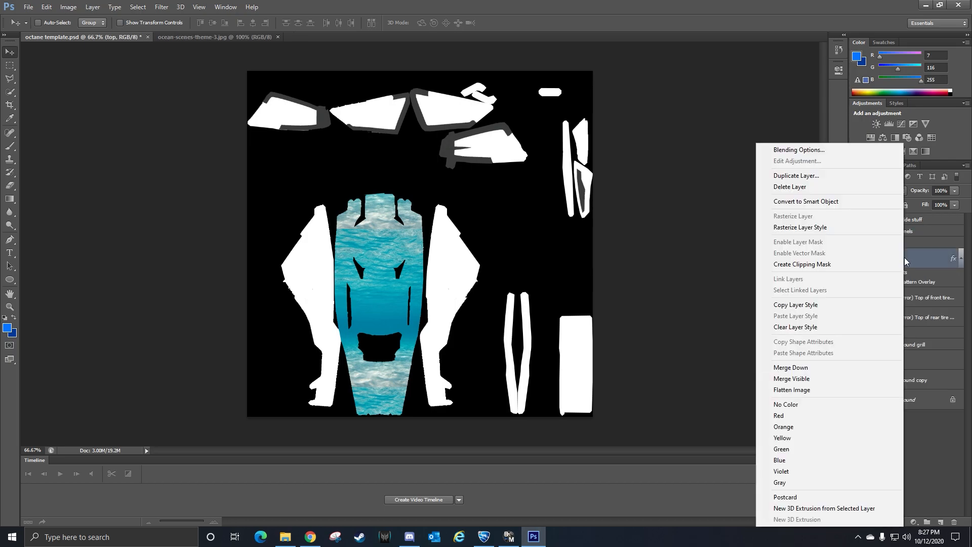
mouse_move(814, 304)
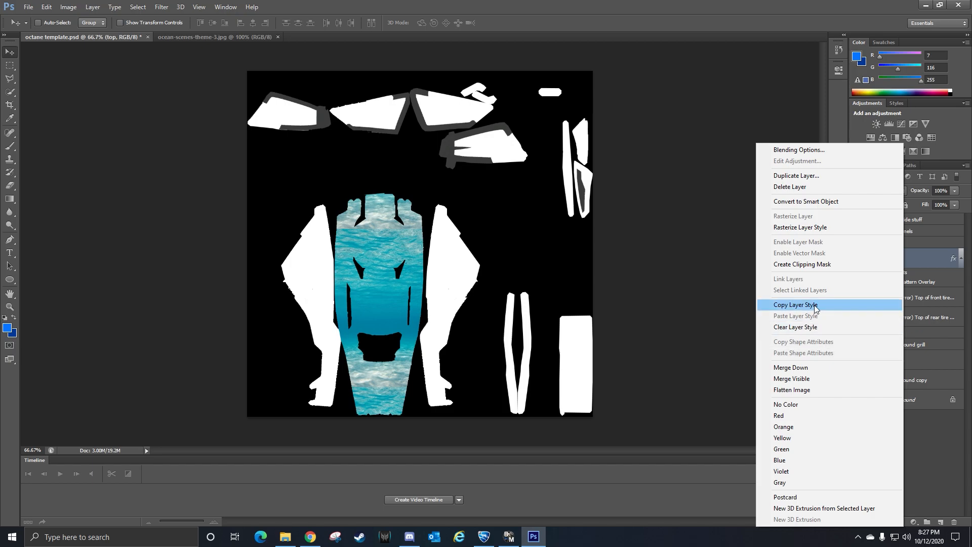
click(796, 304)
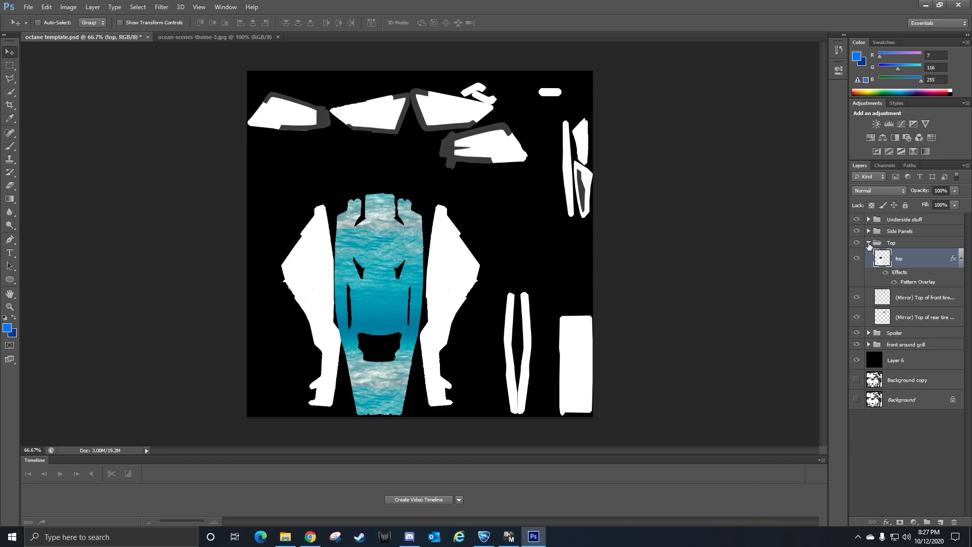
click(868, 242)
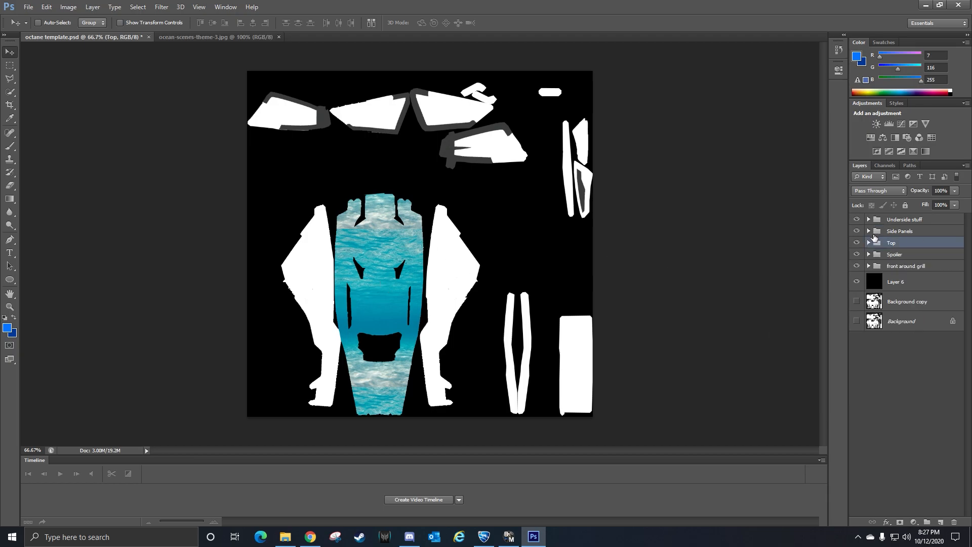
right_click(892, 242)
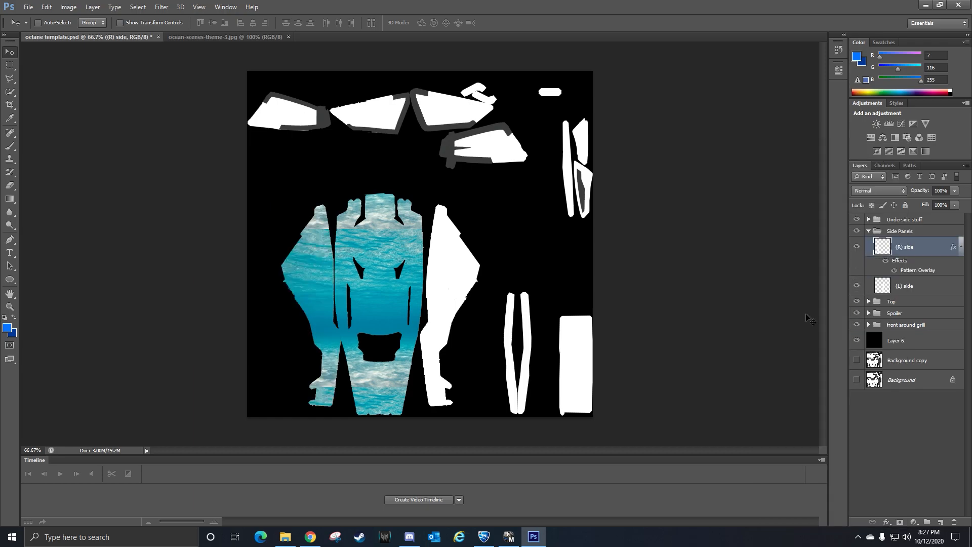
right_click(905, 285)
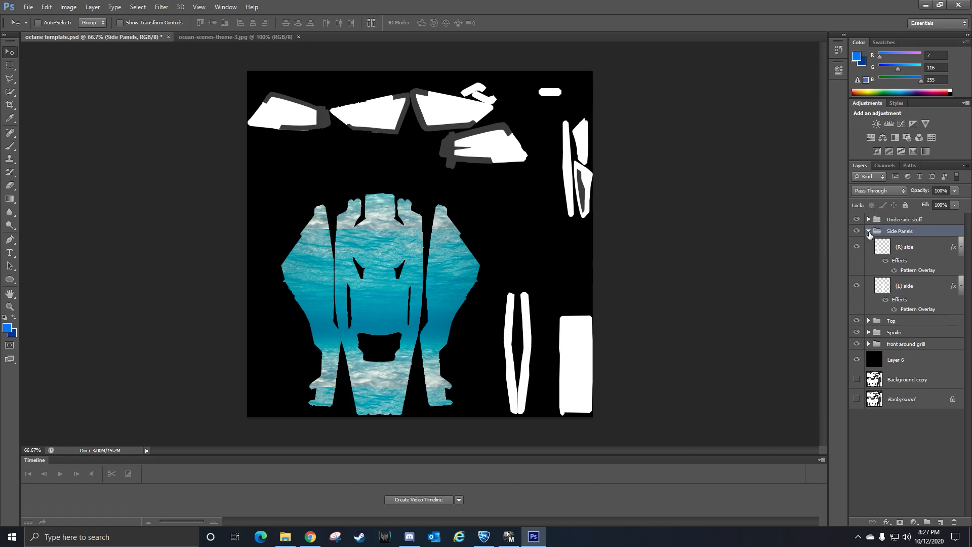
click(868, 232)
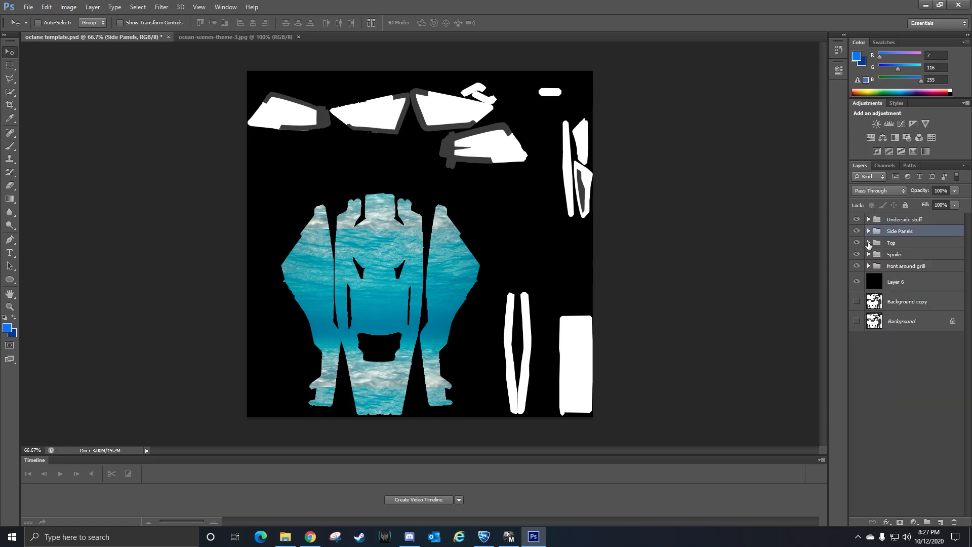
click(869, 243)
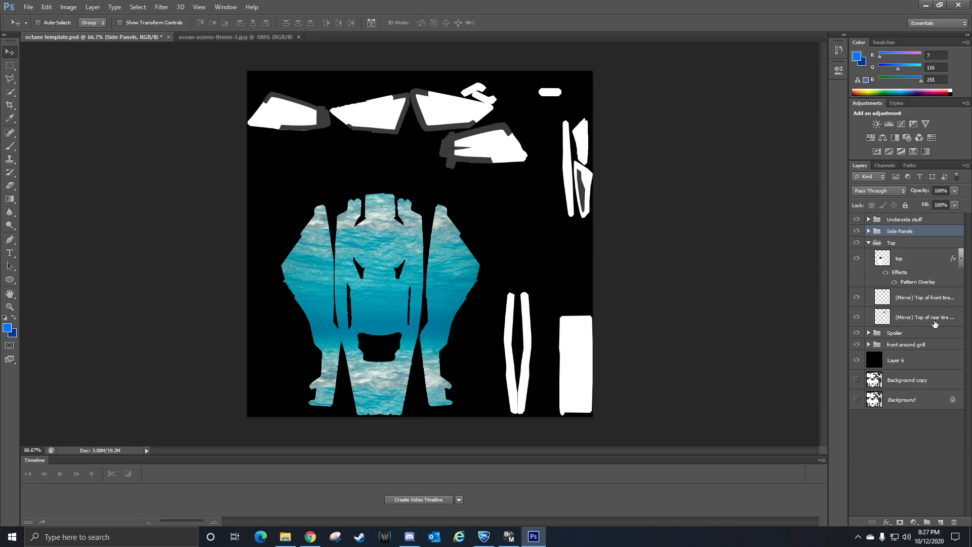
- Paste the ocean overlay onto the front tire-top panel and target the rear tire-top layer
click(924, 297)
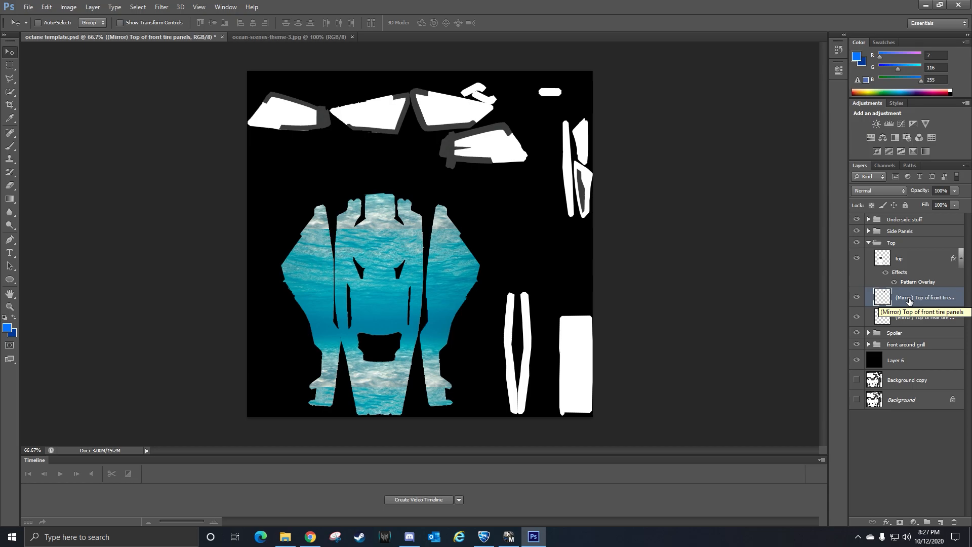
right_click(923, 297)
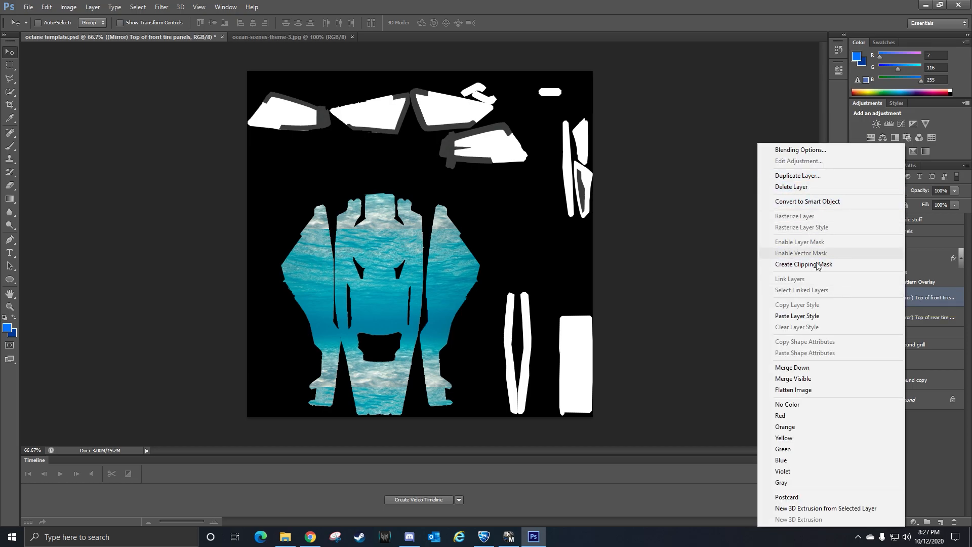
click(803, 264)
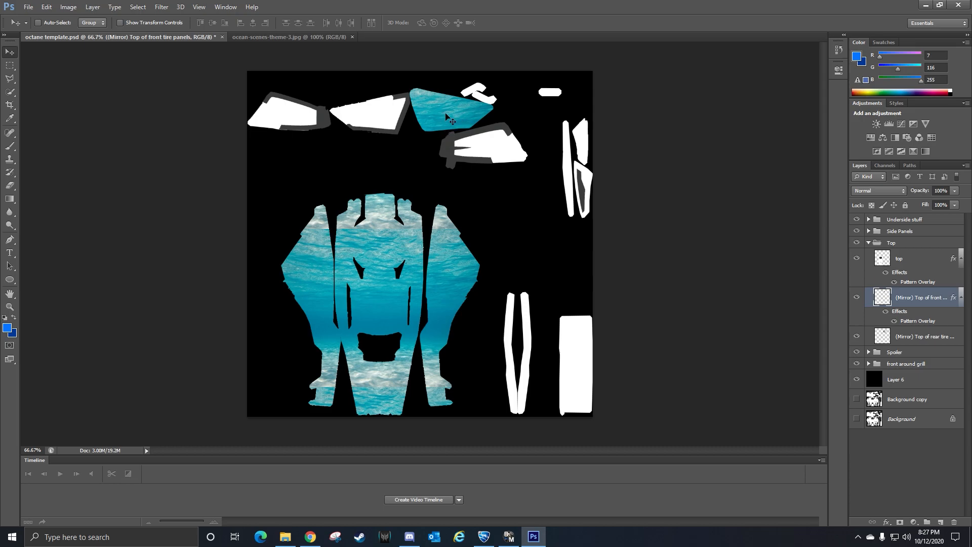
click(918, 336)
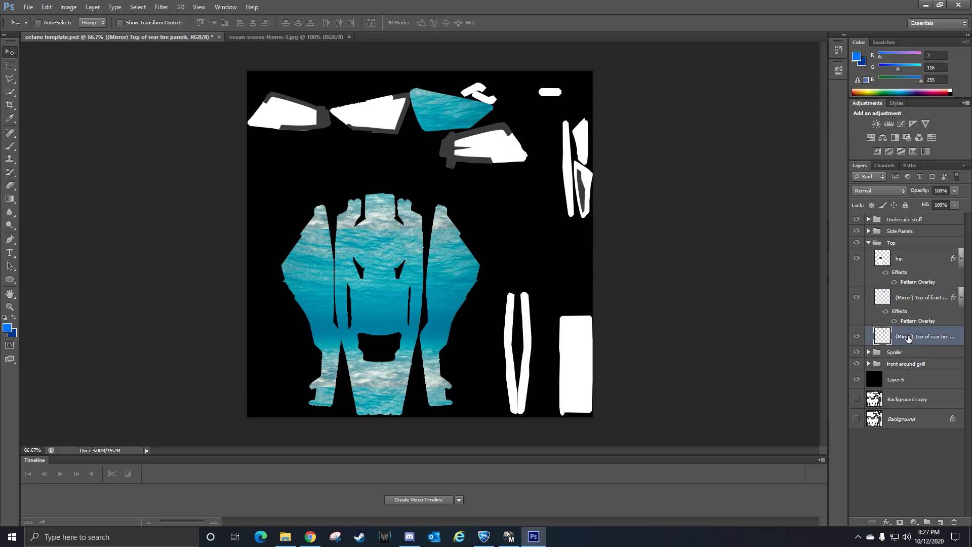
right_click(921, 336)
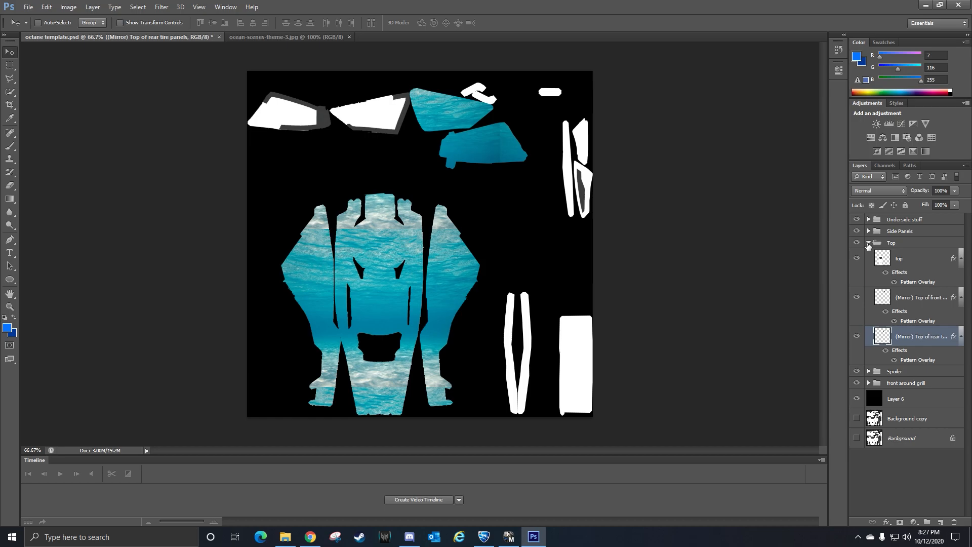
- Paste the ocean overlay onto the front and rear underside panels and the next panel layer
click(868, 243)
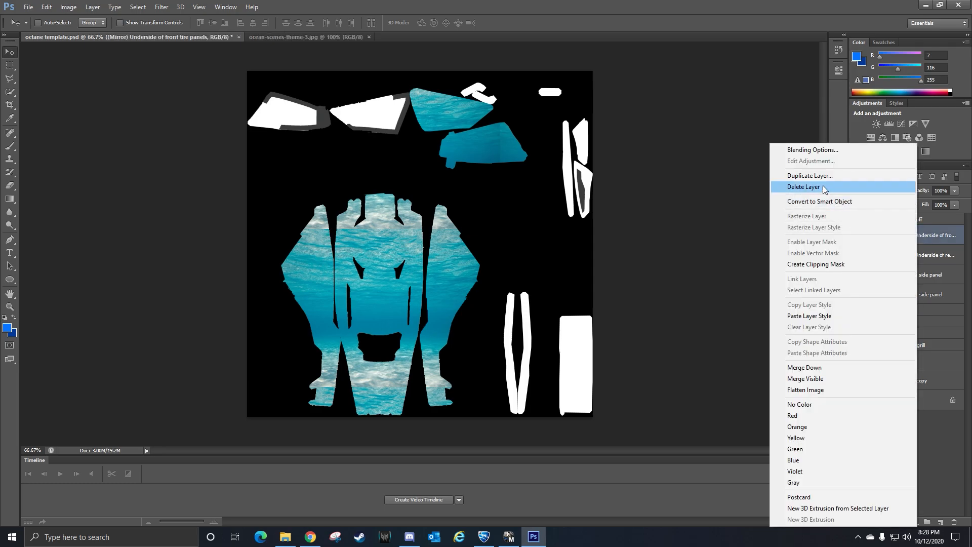
mouse_move(829, 319)
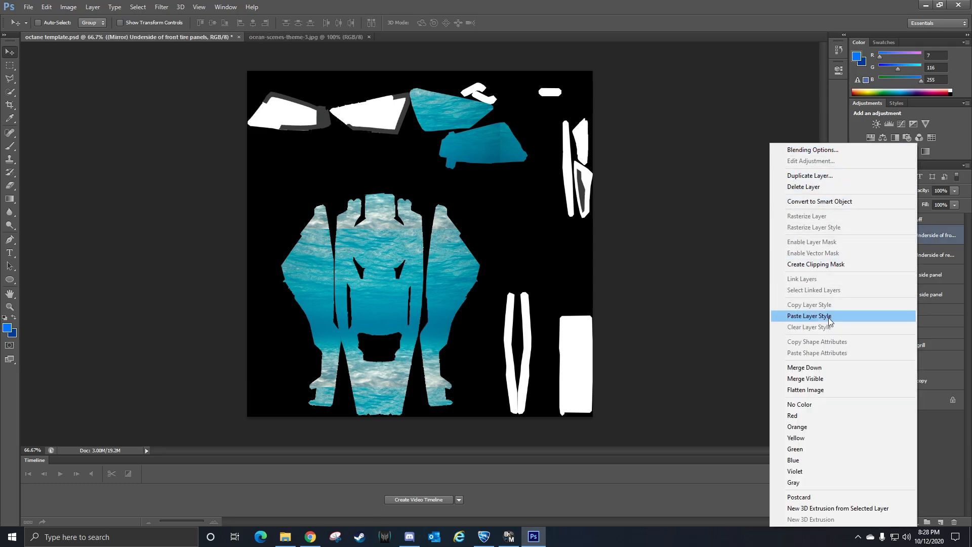
click(809, 315)
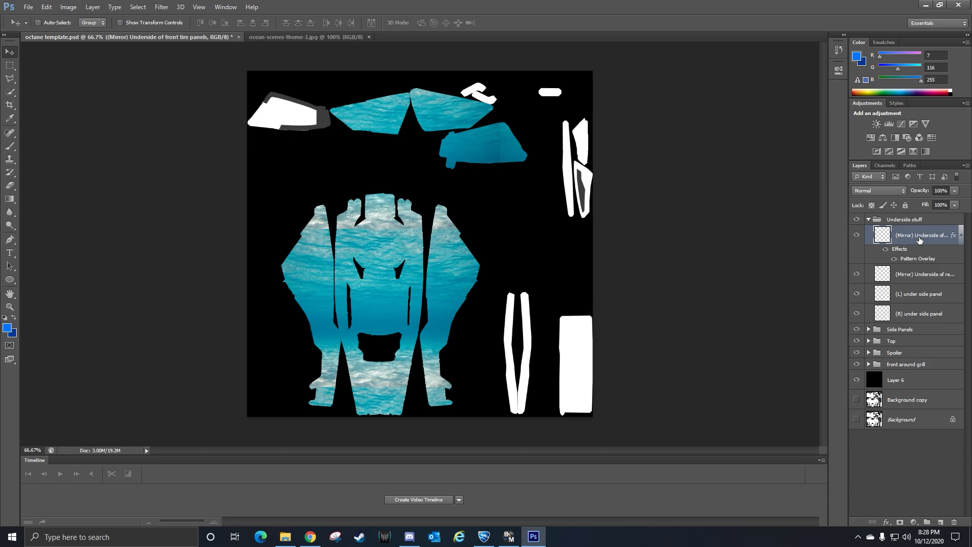
right_click(923, 235)
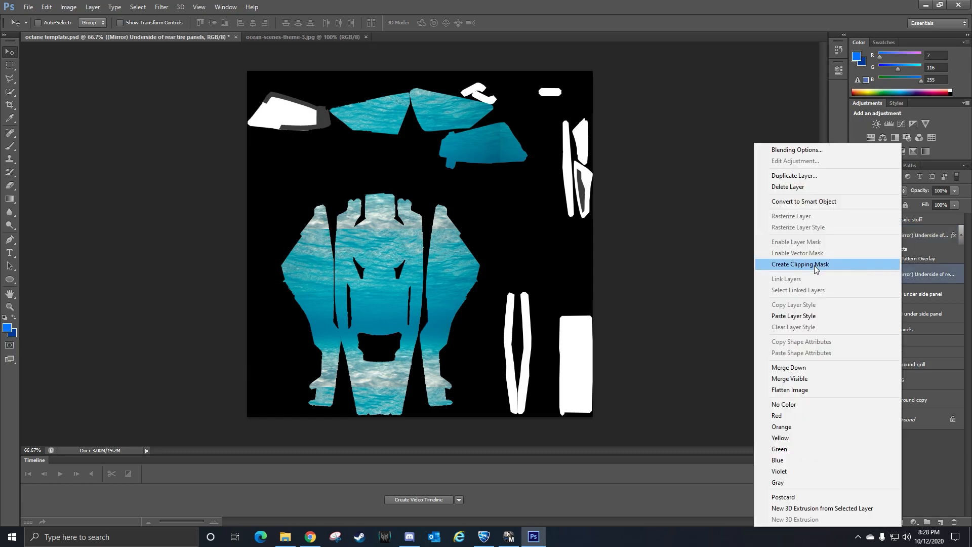
click(800, 265)
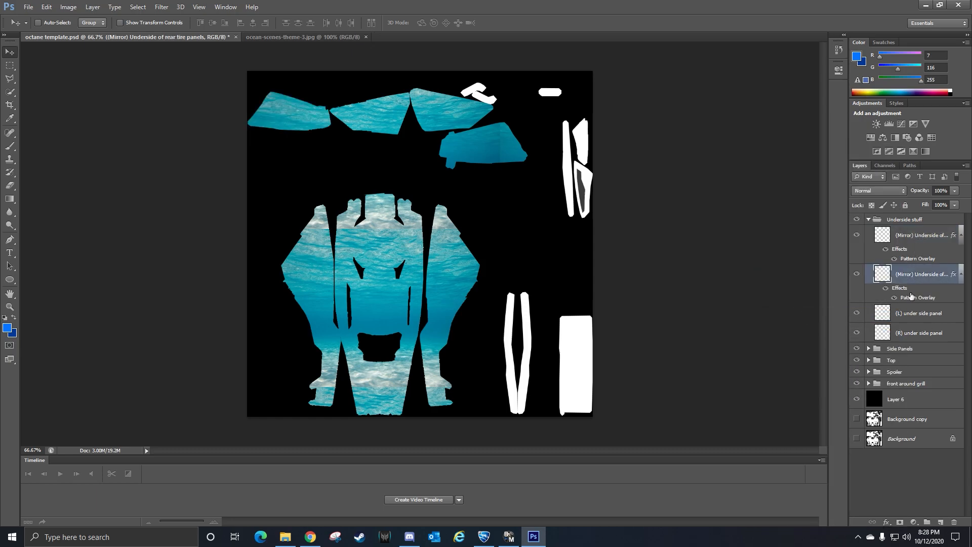
right_click(920, 313)
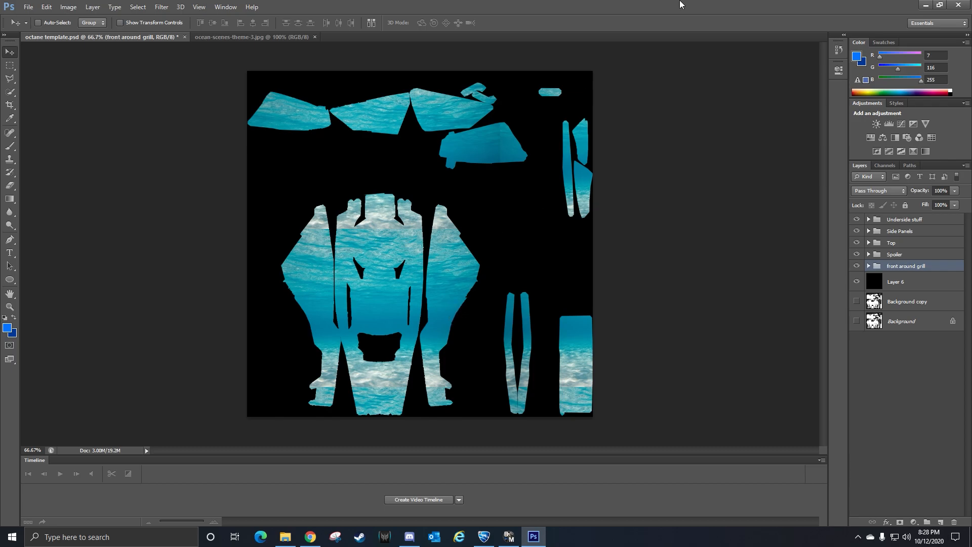
mouse_move(508, 211)
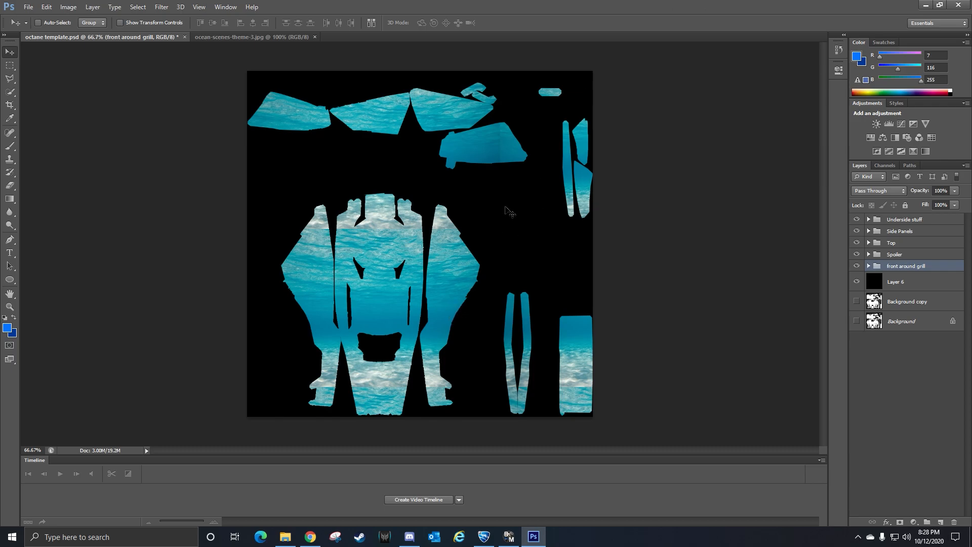
mouse_move(373, 375)
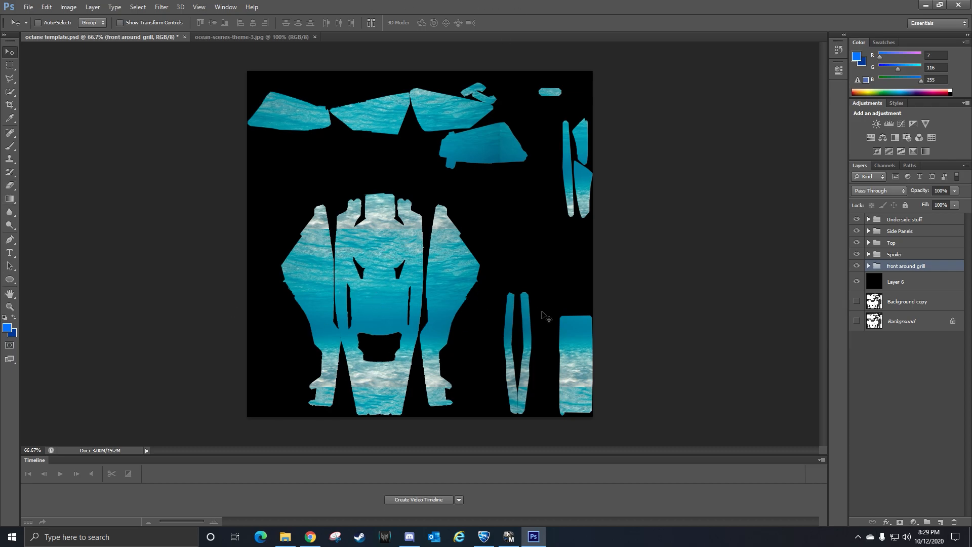
mouse_move(437, 338)
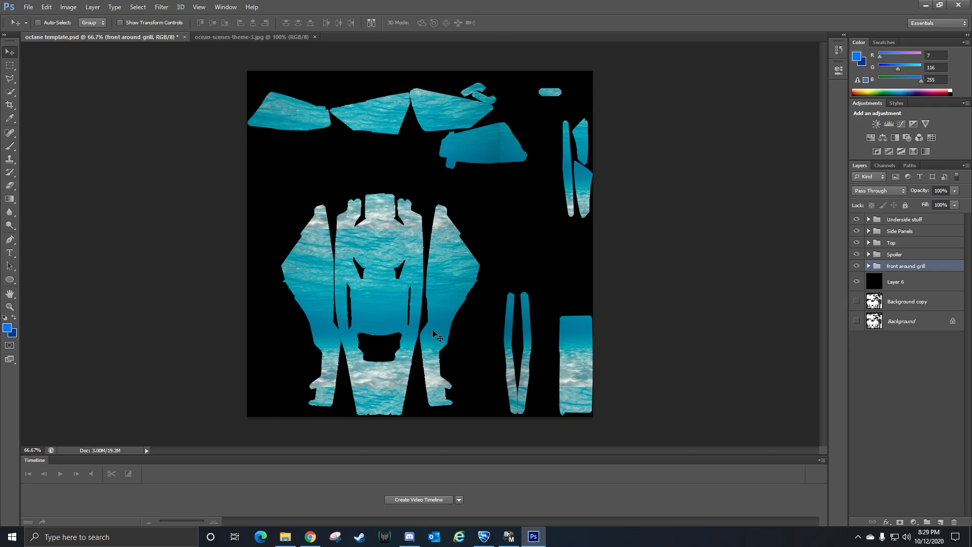
- Check the ocean images in Chrome, return to the template and open the File menu
click(308, 537)
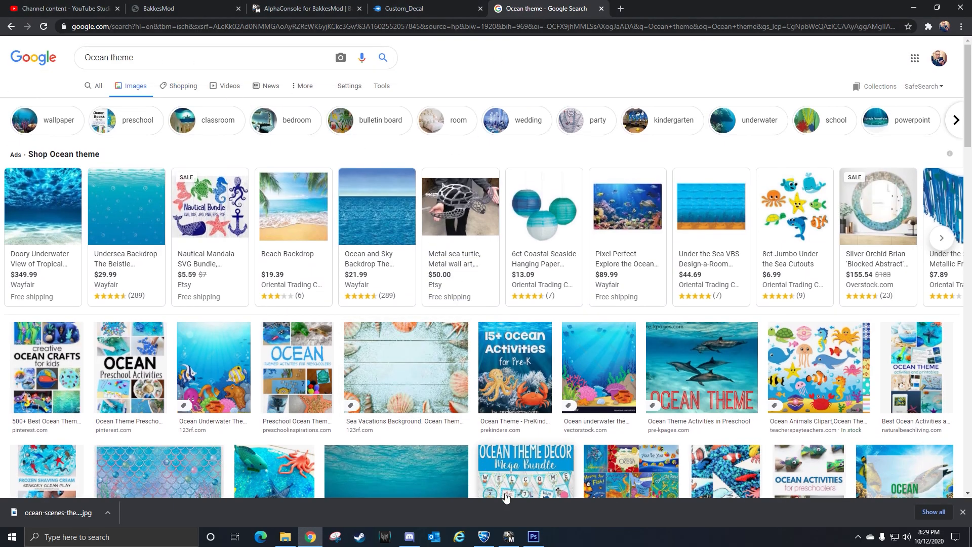
click(532, 537)
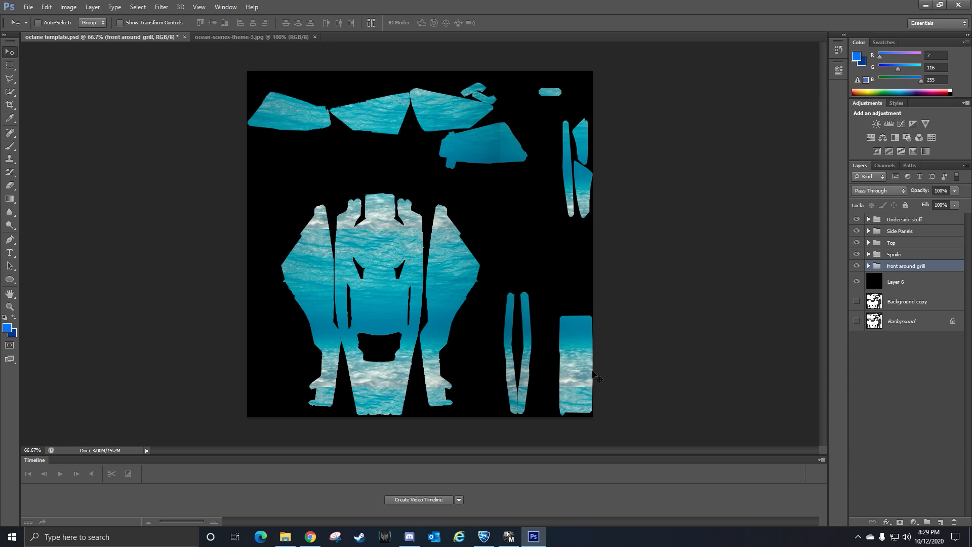
mouse_move(843, 158)
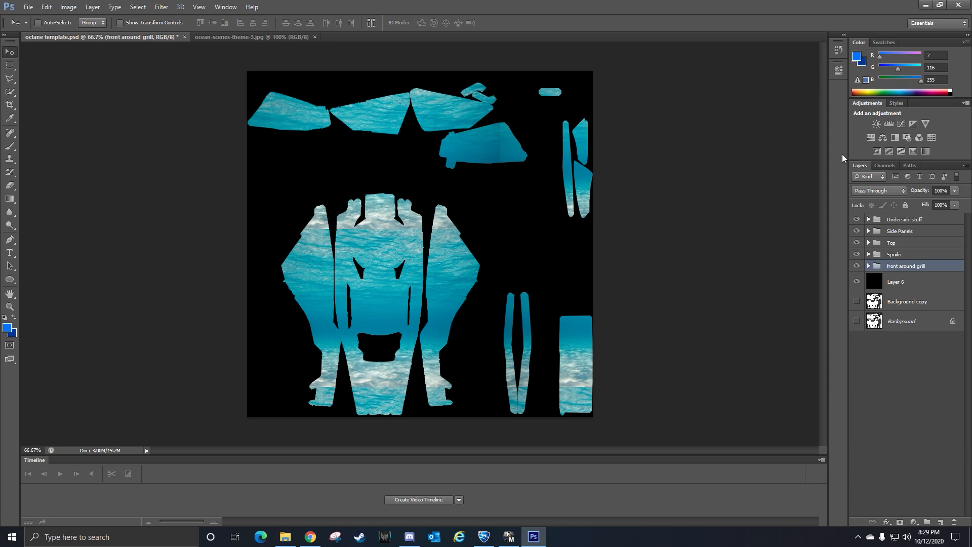
mouse_move(452, 280)
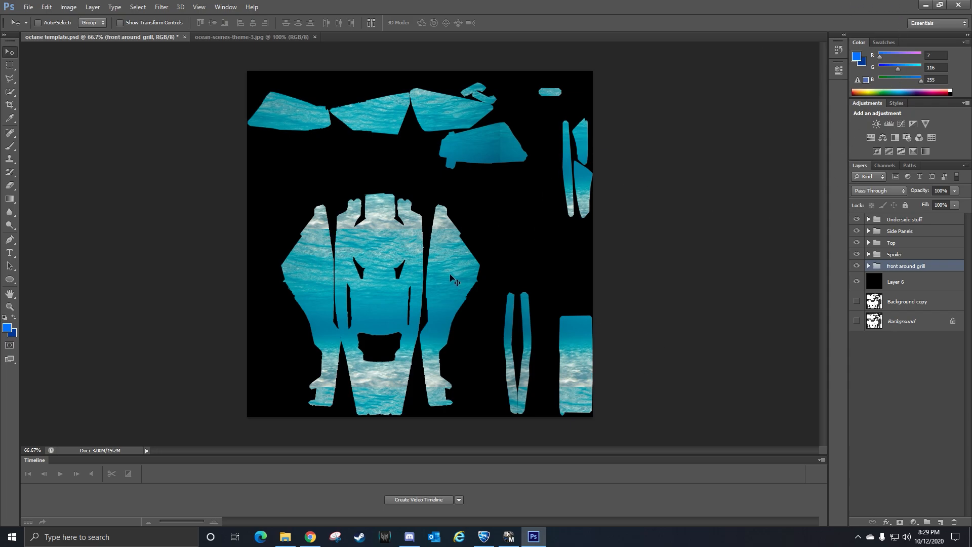
mouse_move(453, 325)
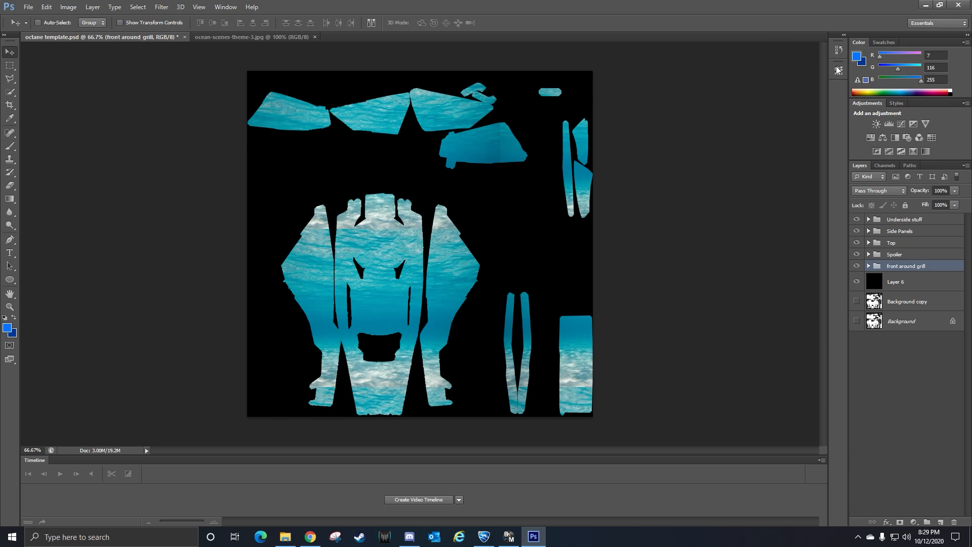
mouse_move(552, 131)
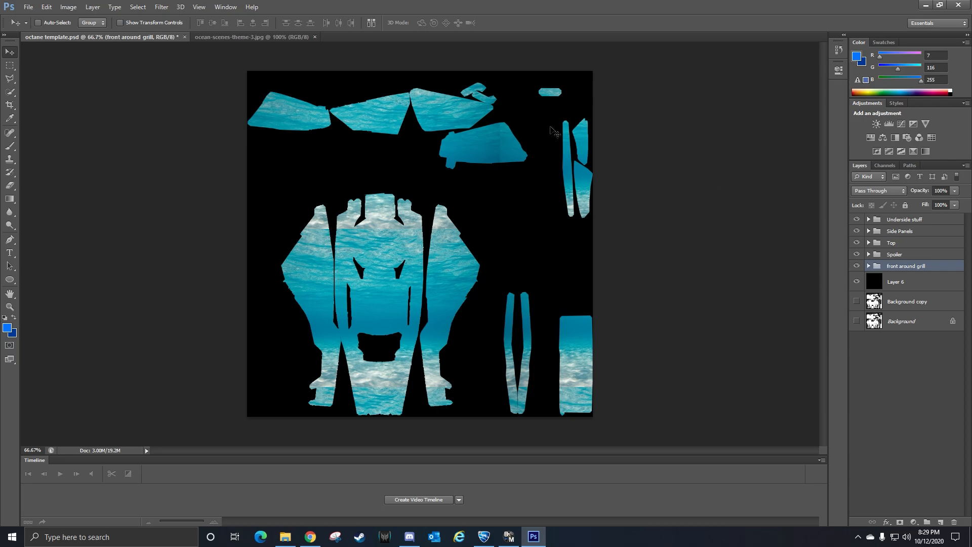
click(28, 7)
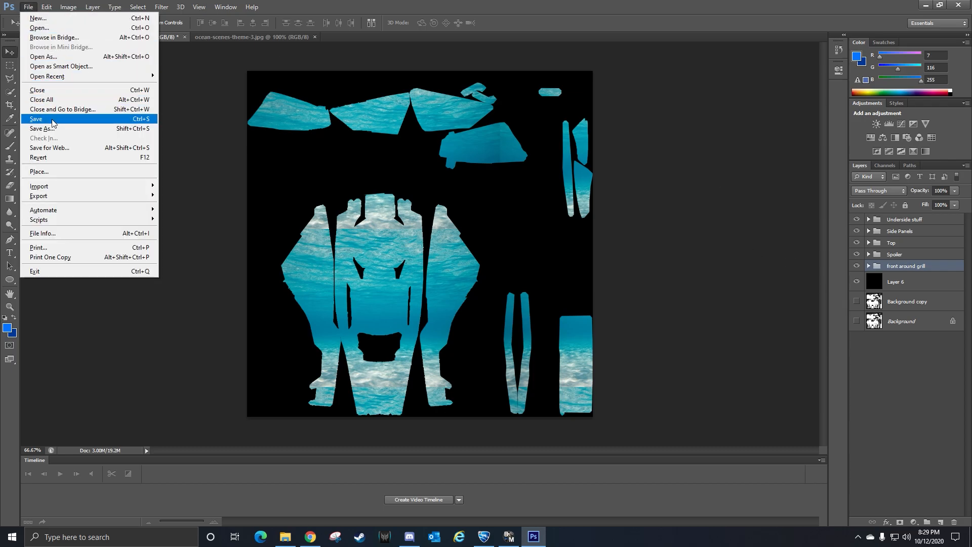
- Save a PNG copy named oct_diffuse.png into the Custom Decal folder, accepting PNG options
click(42, 128)
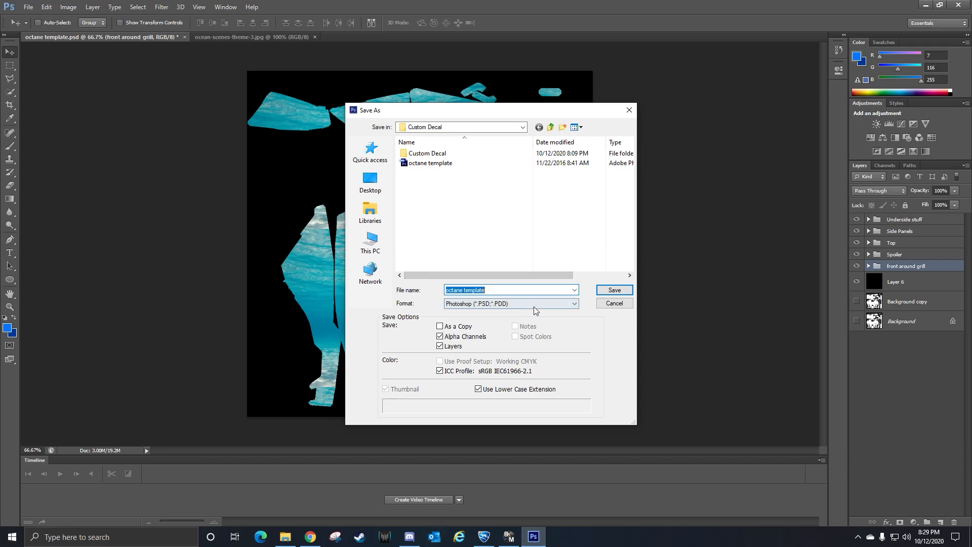
click(510, 303)
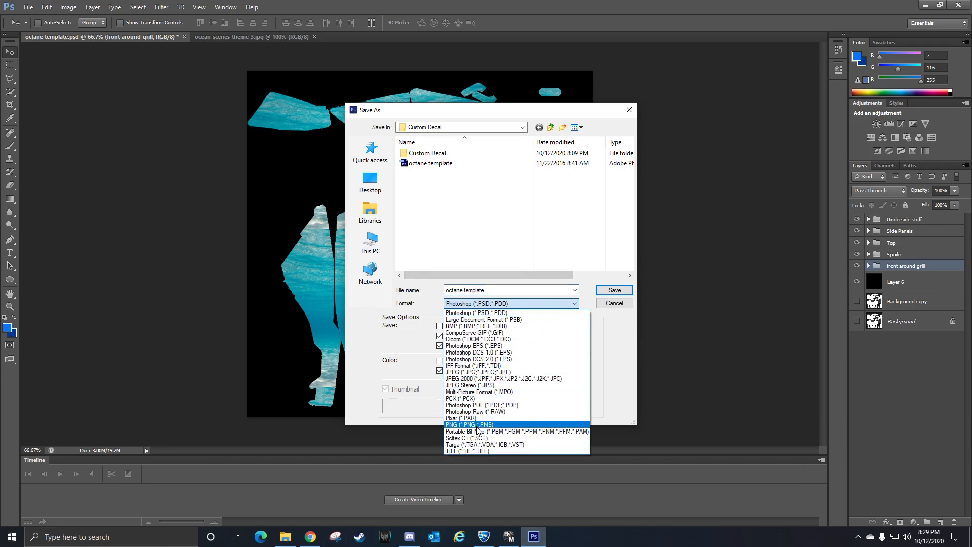
click(468, 424)
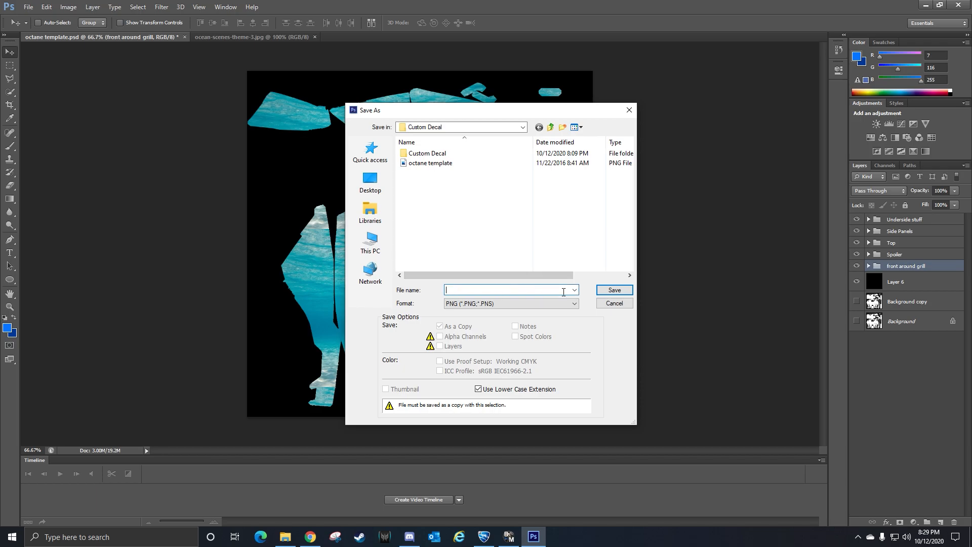
text(oct_diffuse.p)
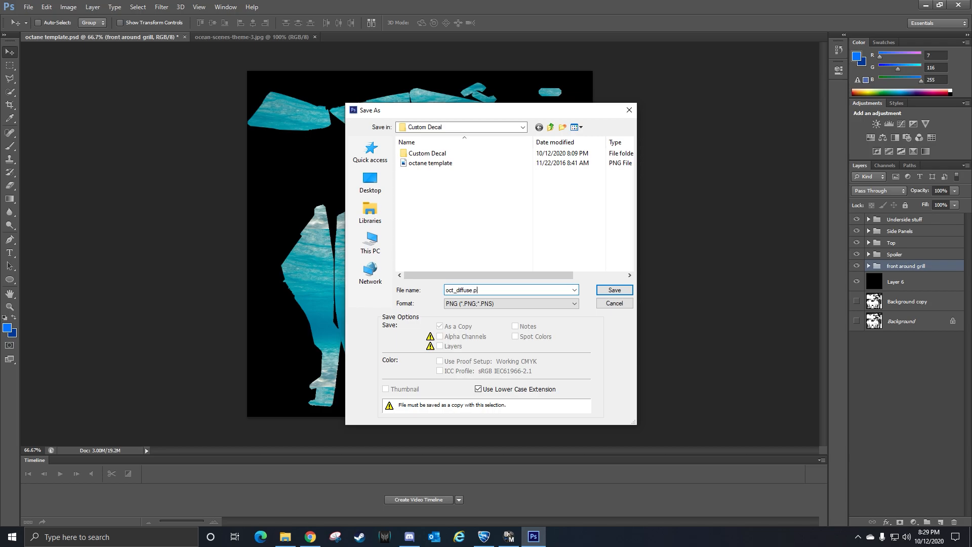
text(ng)
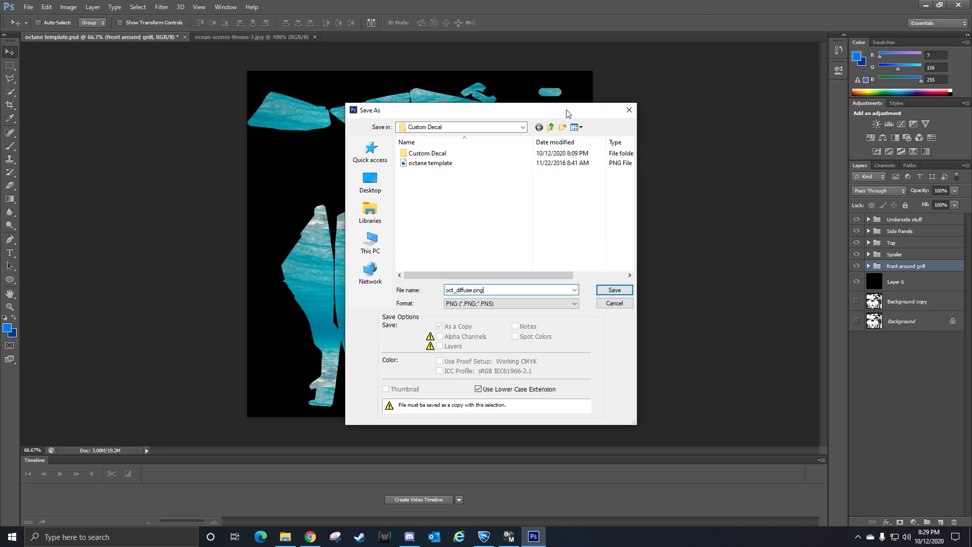
click(426, 153)
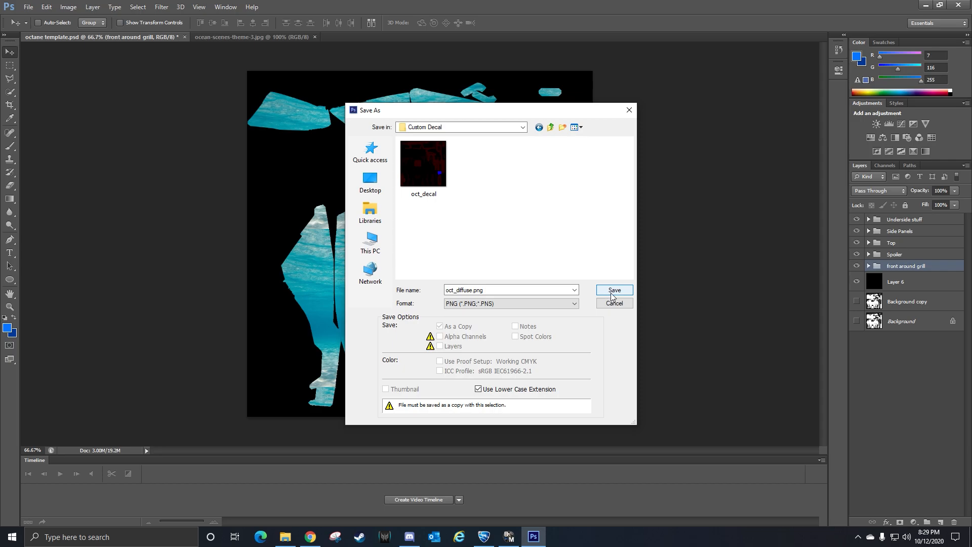
click(614, 290)
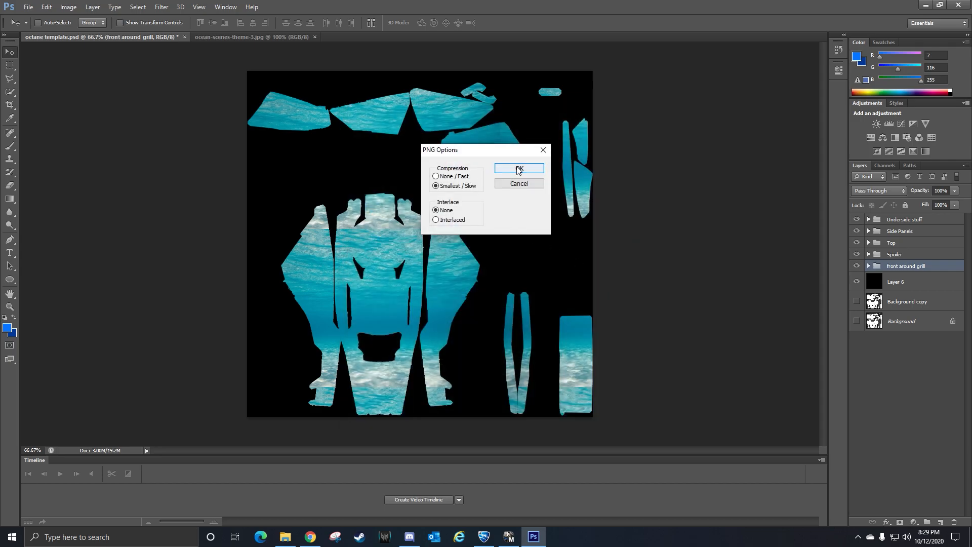
click(519, 170)
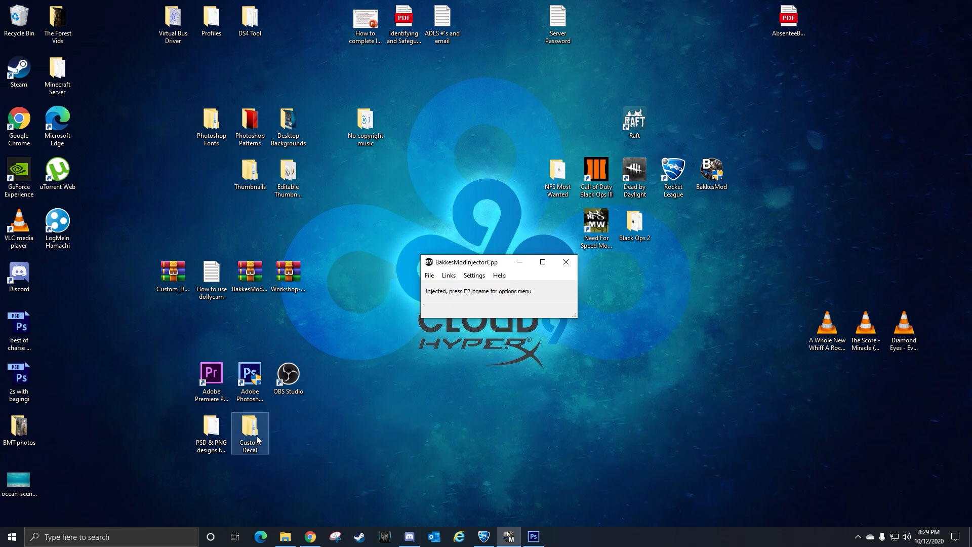
- Open the desktop Custom Decal folder, then BakkesMod's DecalTextures > Custom Decal folder
double_click(249, 432)
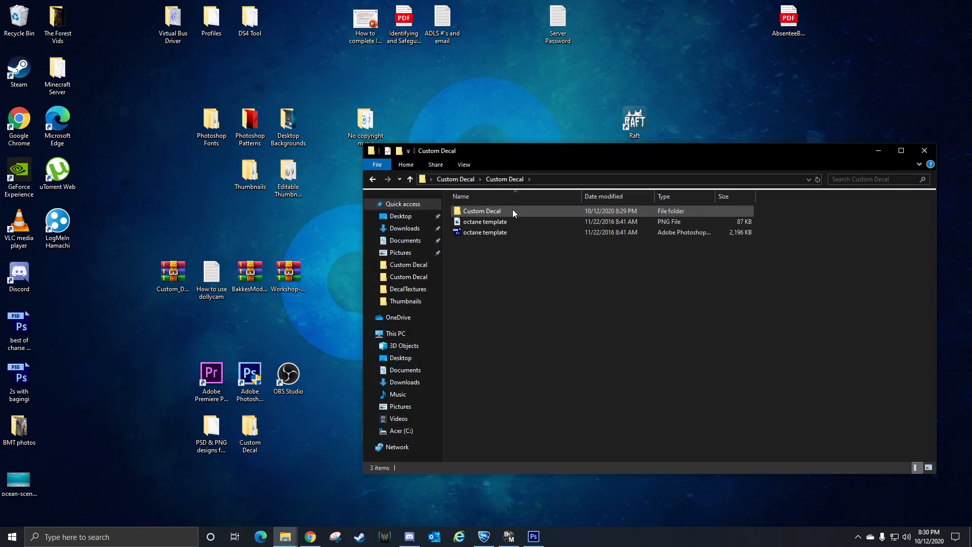
double_click(481, 211)
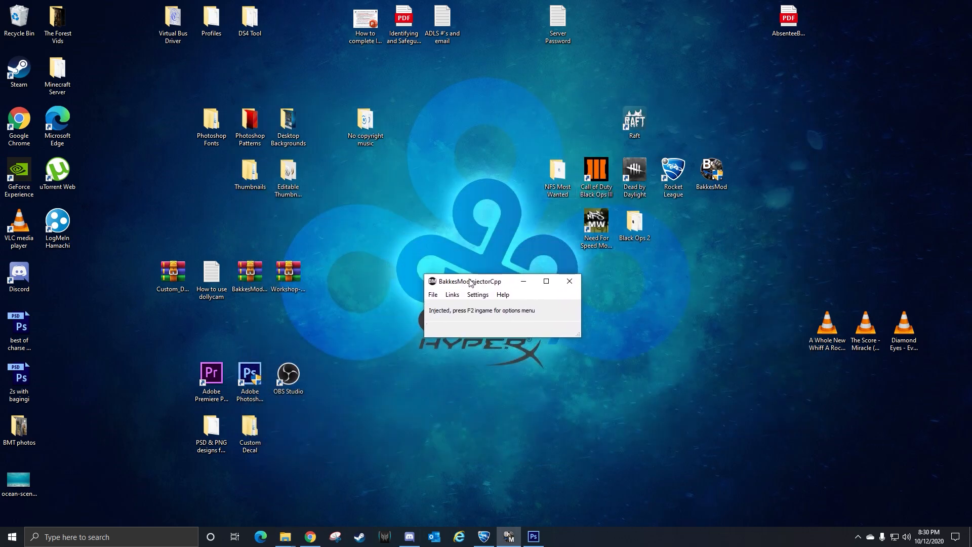
click(432, 295)
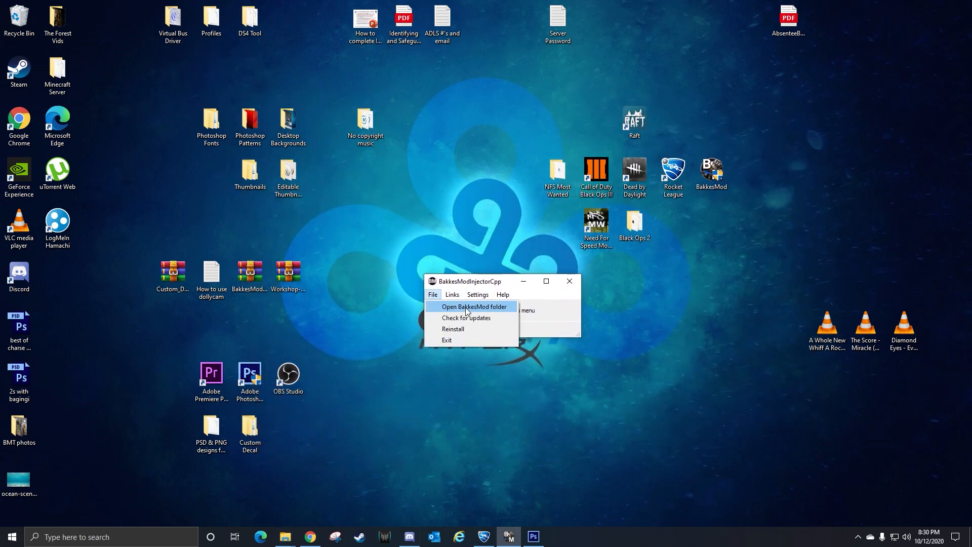
click(472, 306)
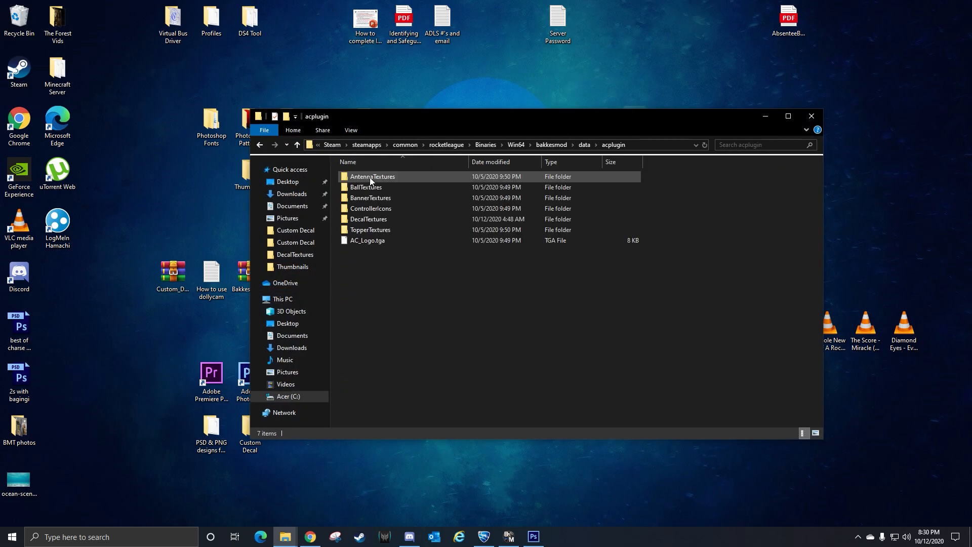
double_click(368, 219)
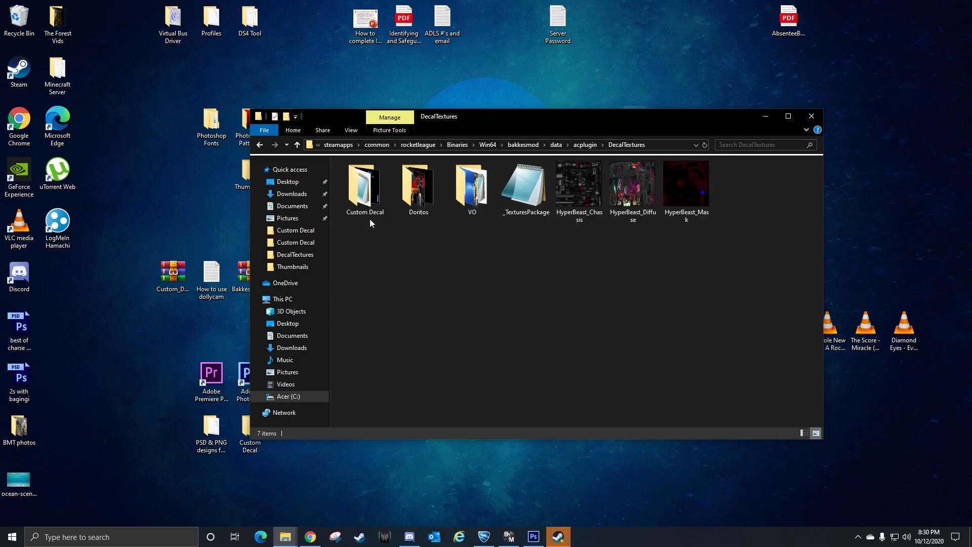
mouse_move(565, 151)
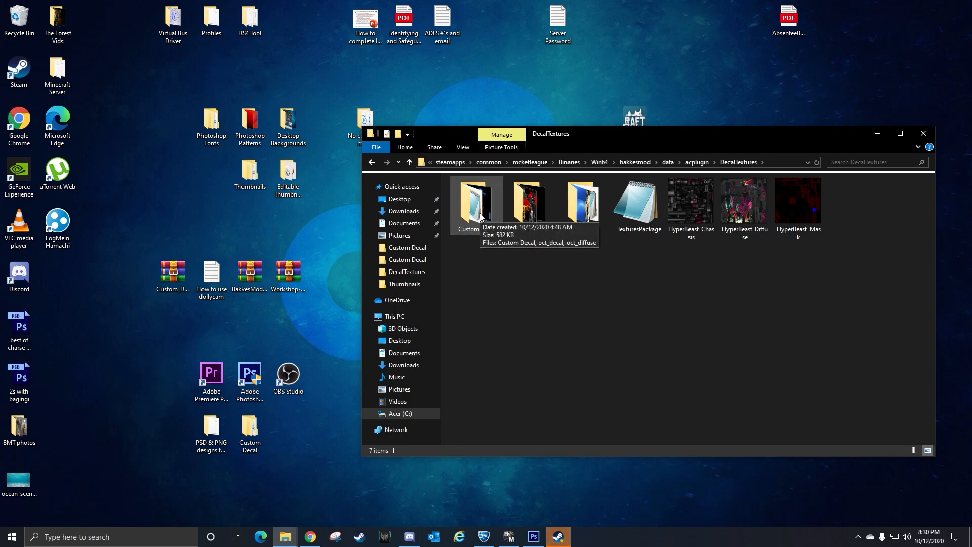
double_click(476, 202)
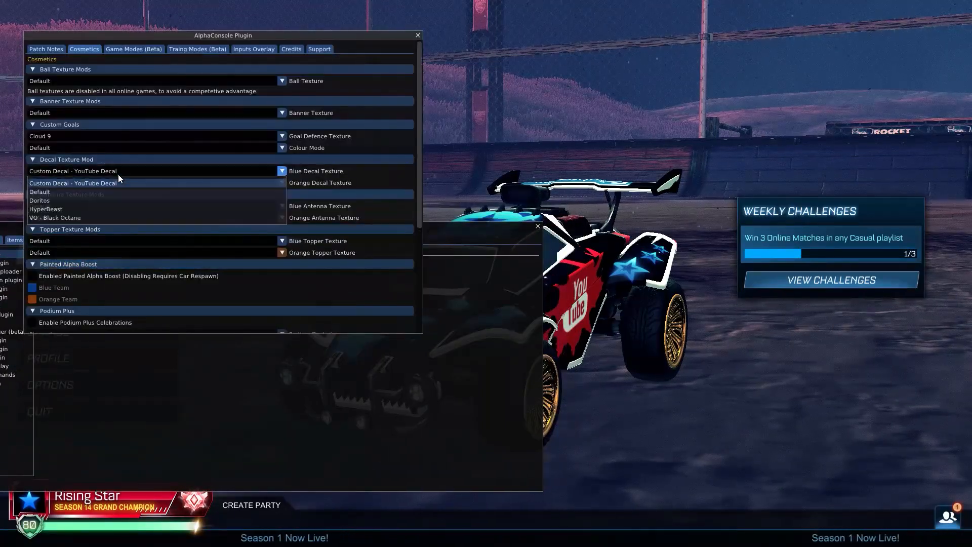
- Set Blue and Orange Decal Texture to 'Custom Decal - YouTube Decal', then browse the friends panel
click(72, 182)
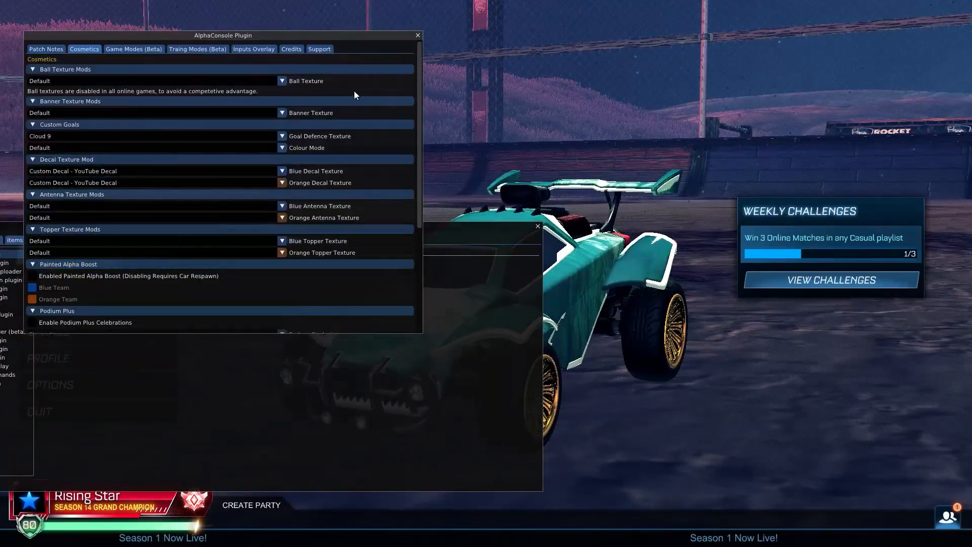
click(417, 36)
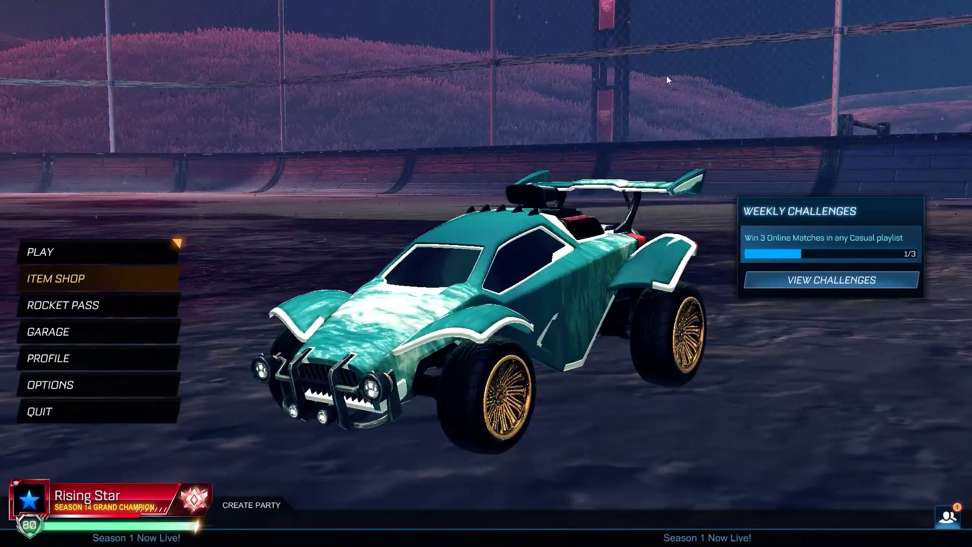
click(960, 516)
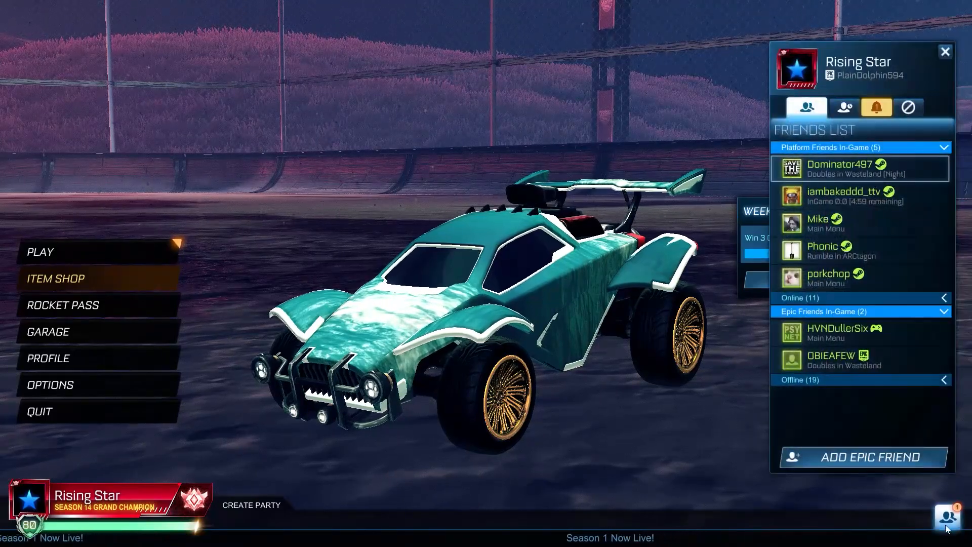
click(876, 107)
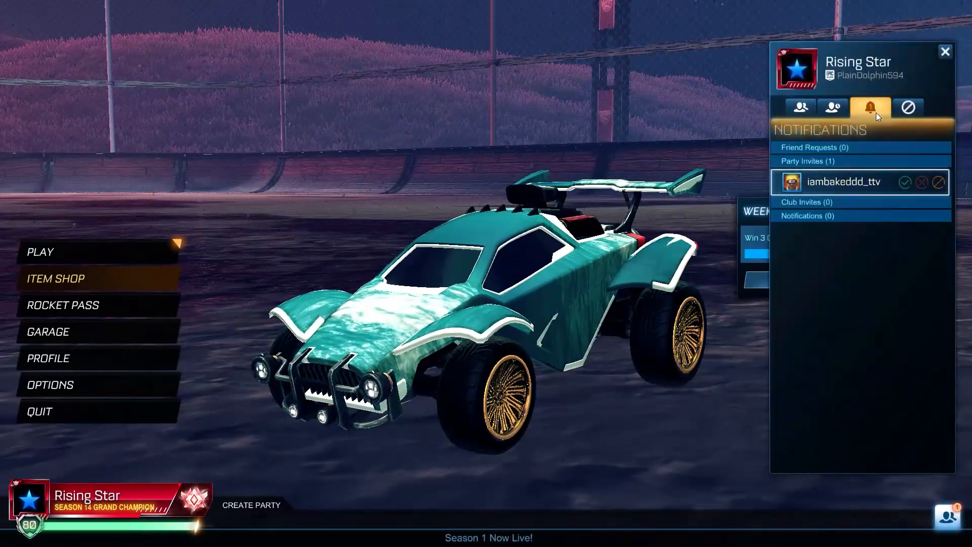
click(805, 107)
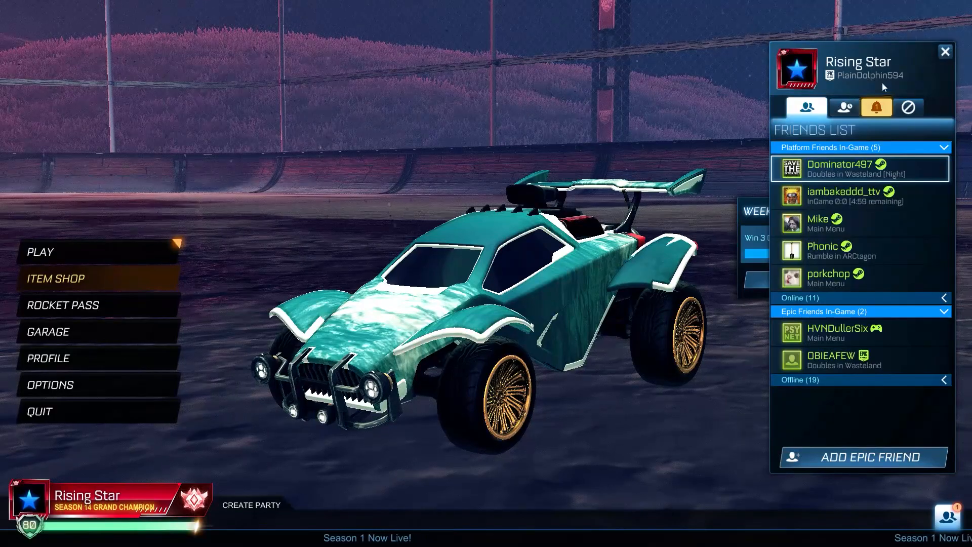
click(945, 51)
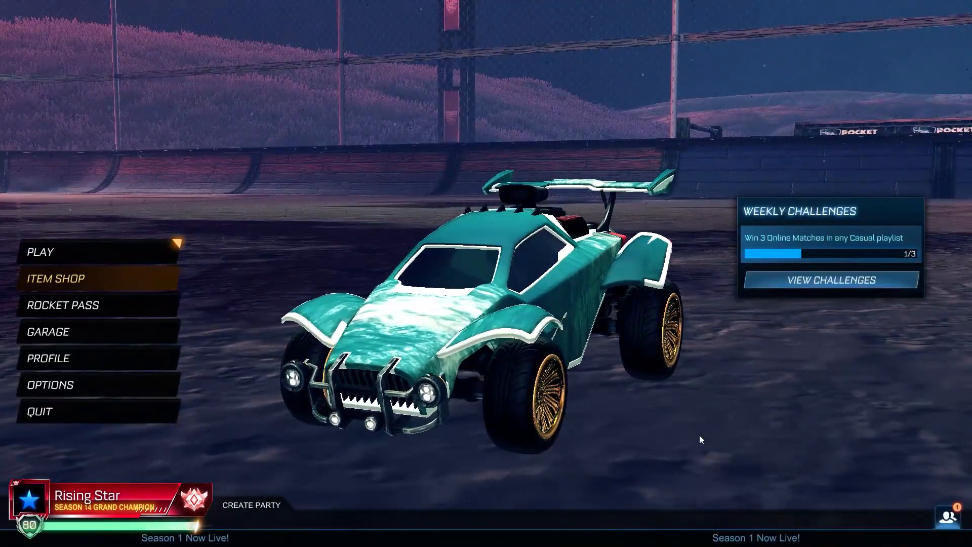